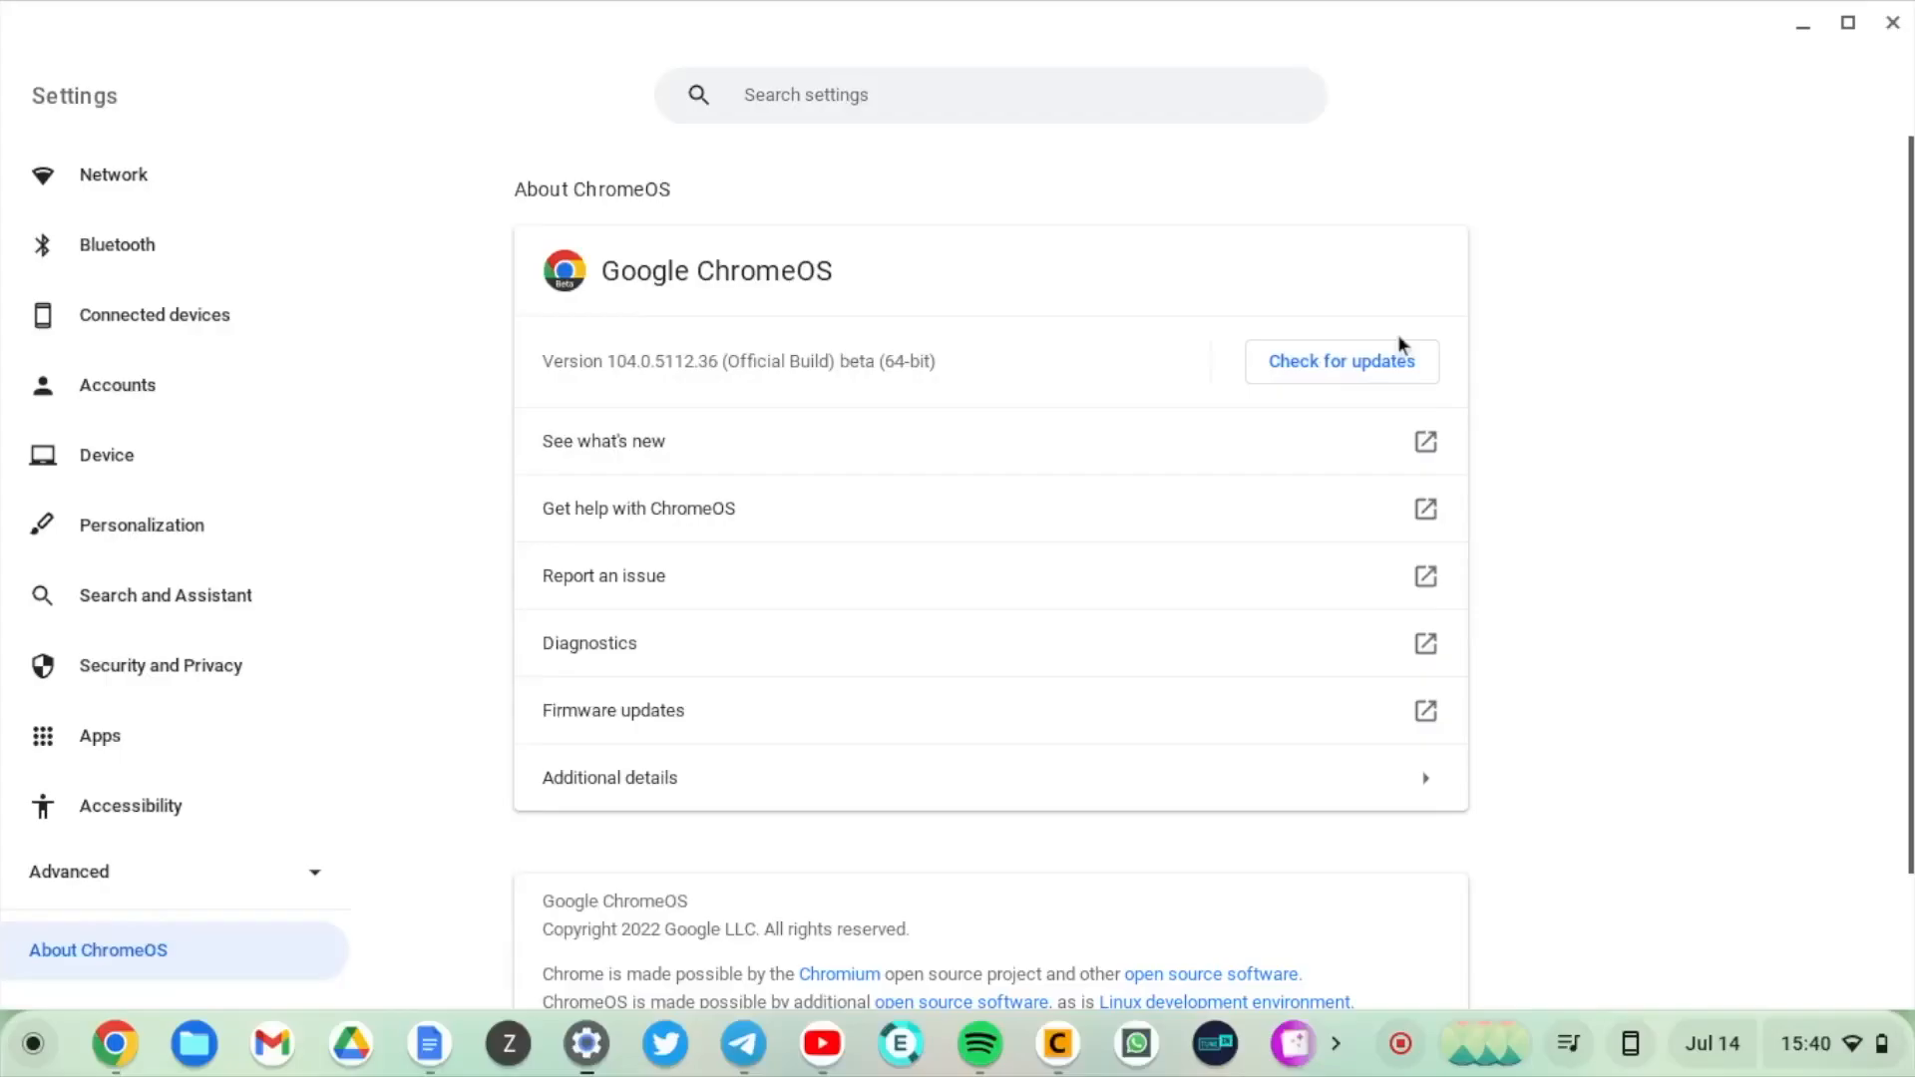
Step: Review the recent feature highlights in What's New with Chromebook, then close the window
{"action": "left_click", "coordinate": [1341, 361]}
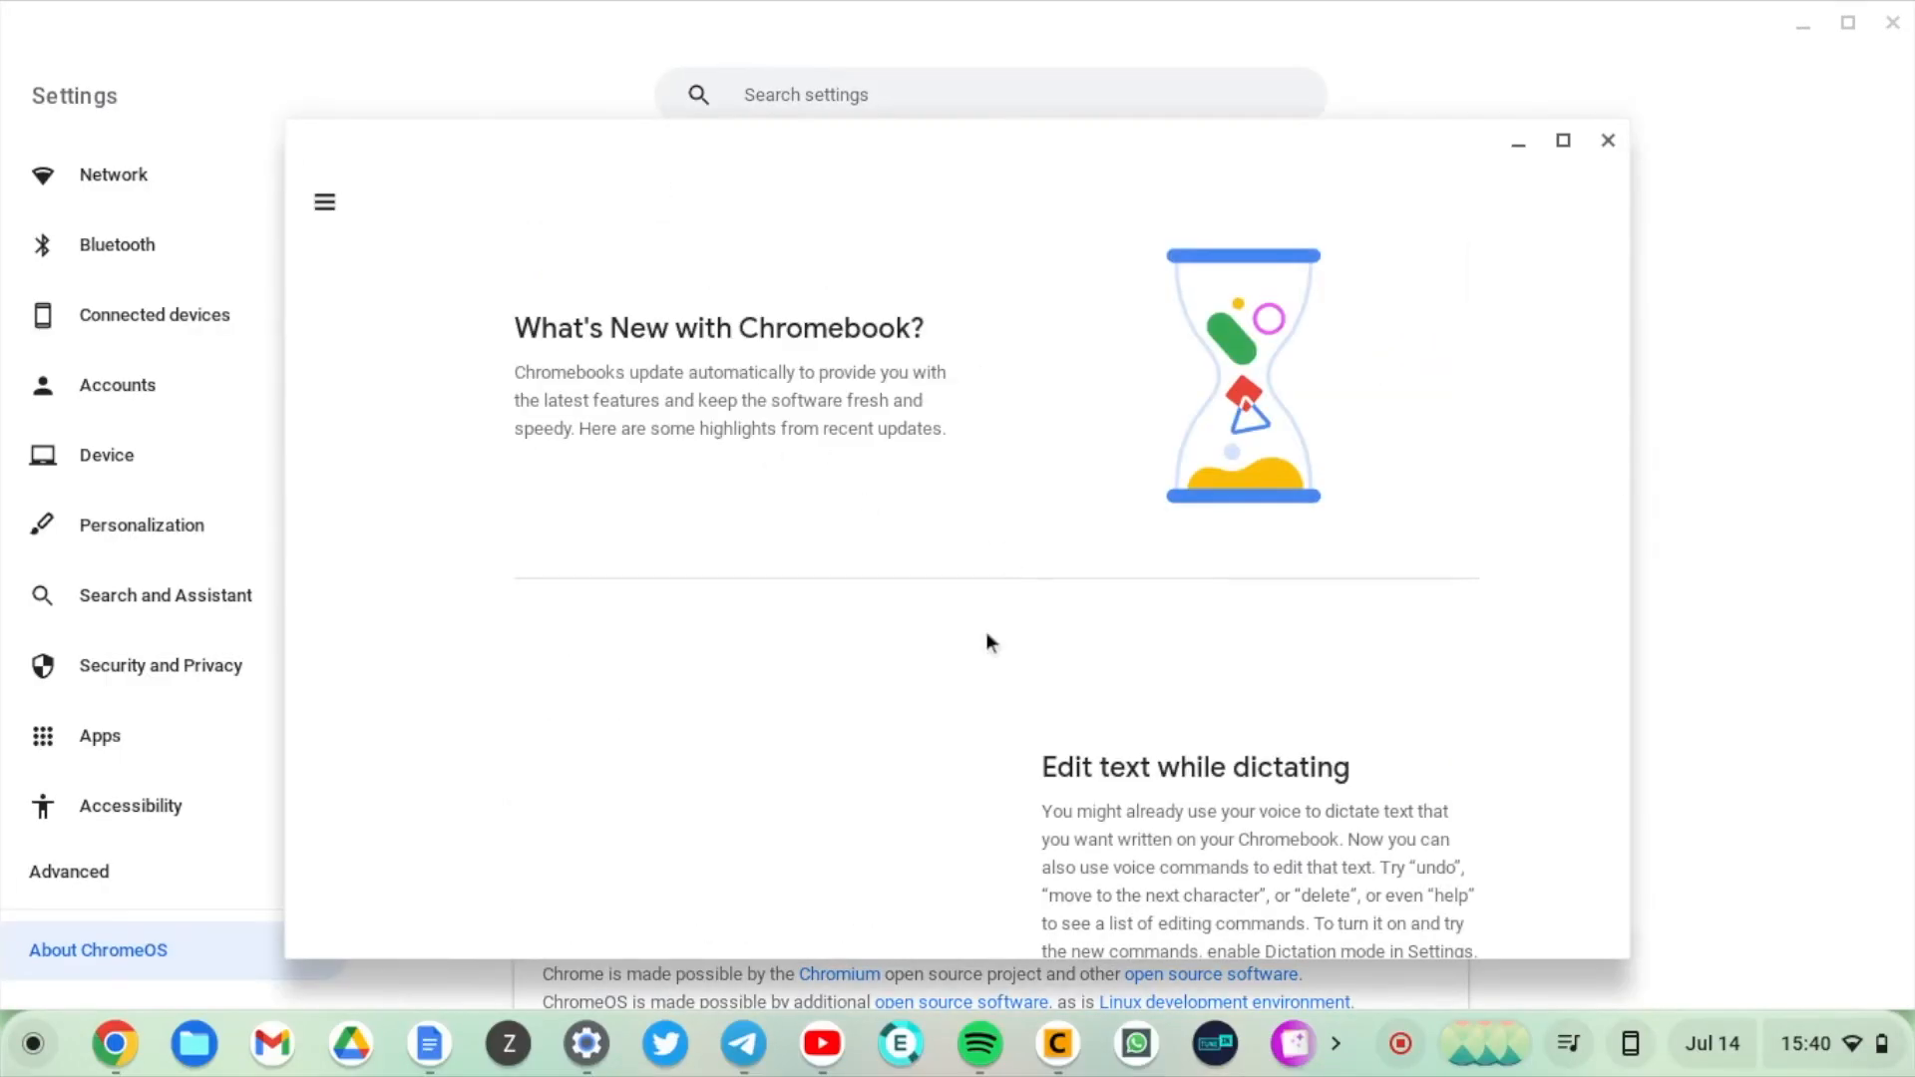
{"action": "scroll", "scroll_direction": "down", "scroll_amount": 3}
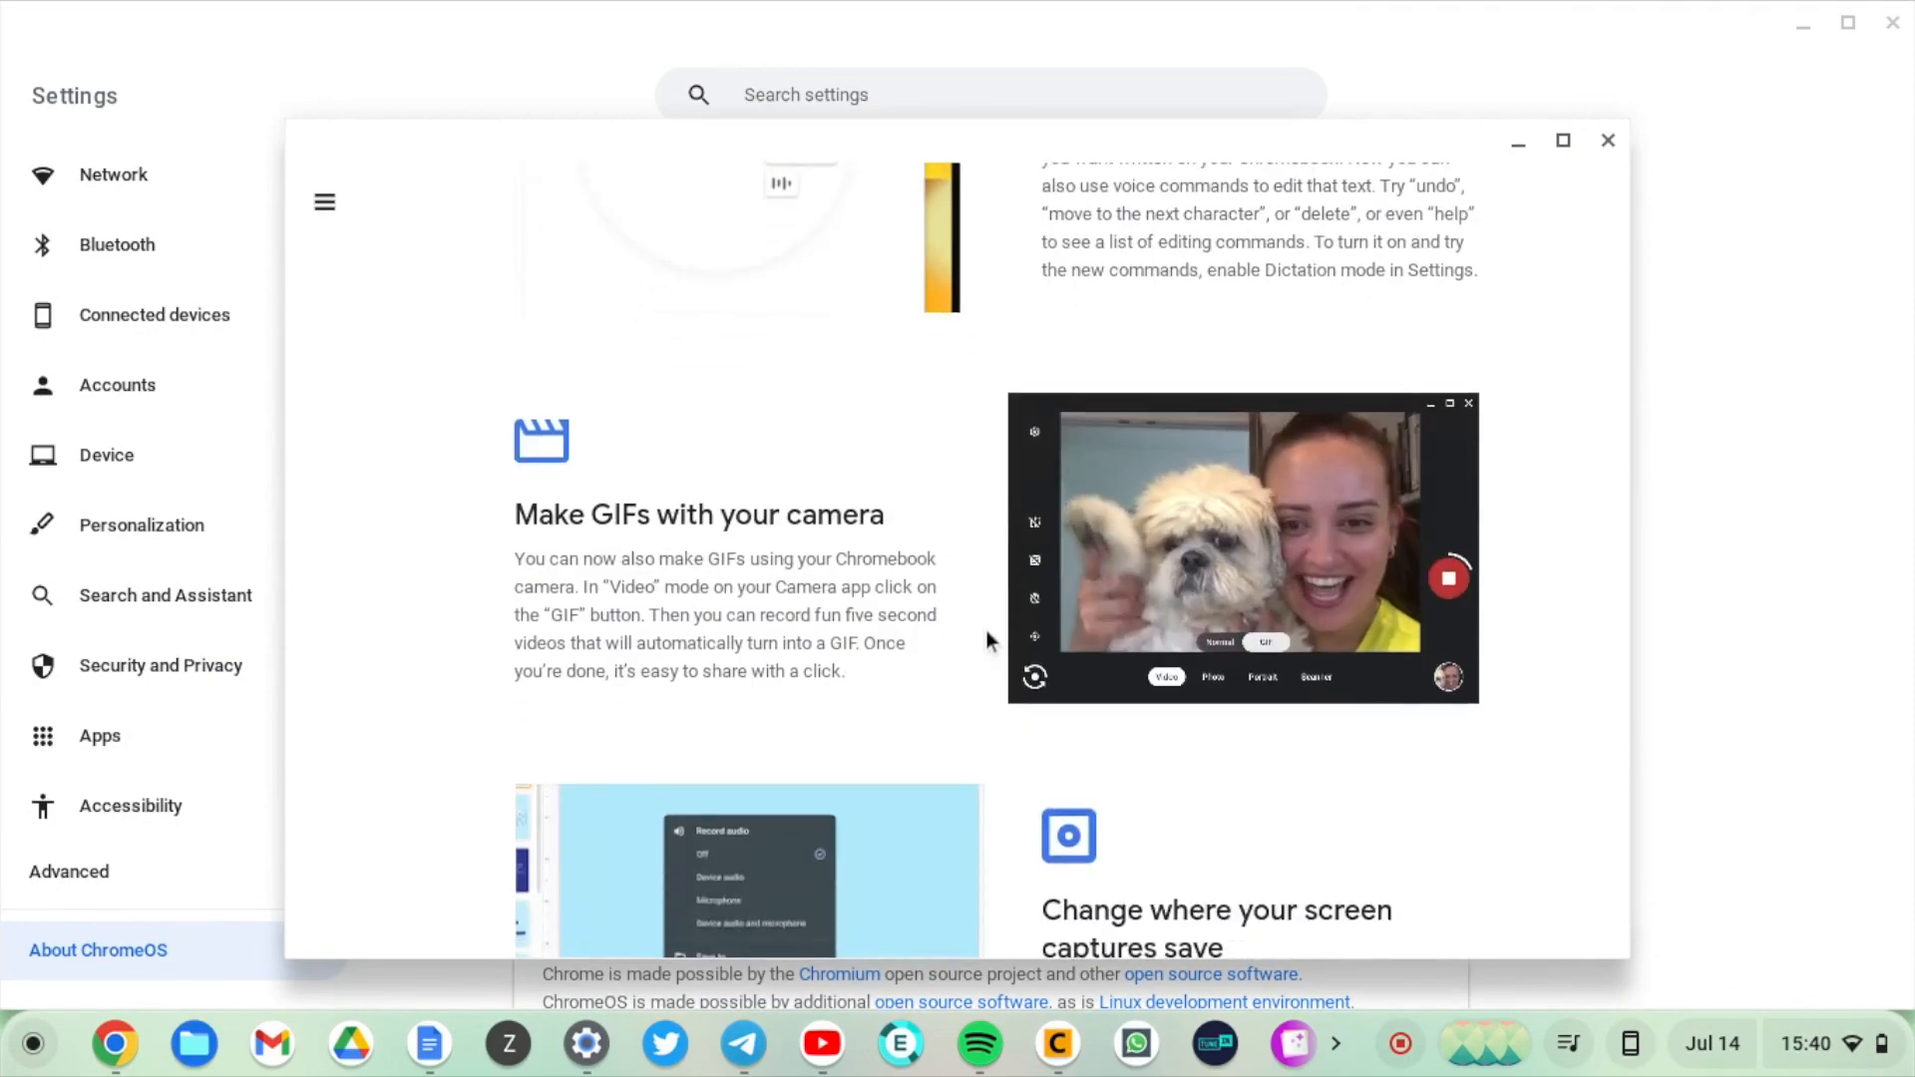
{"action": "left_click", "coordinate": [1608, 140]}
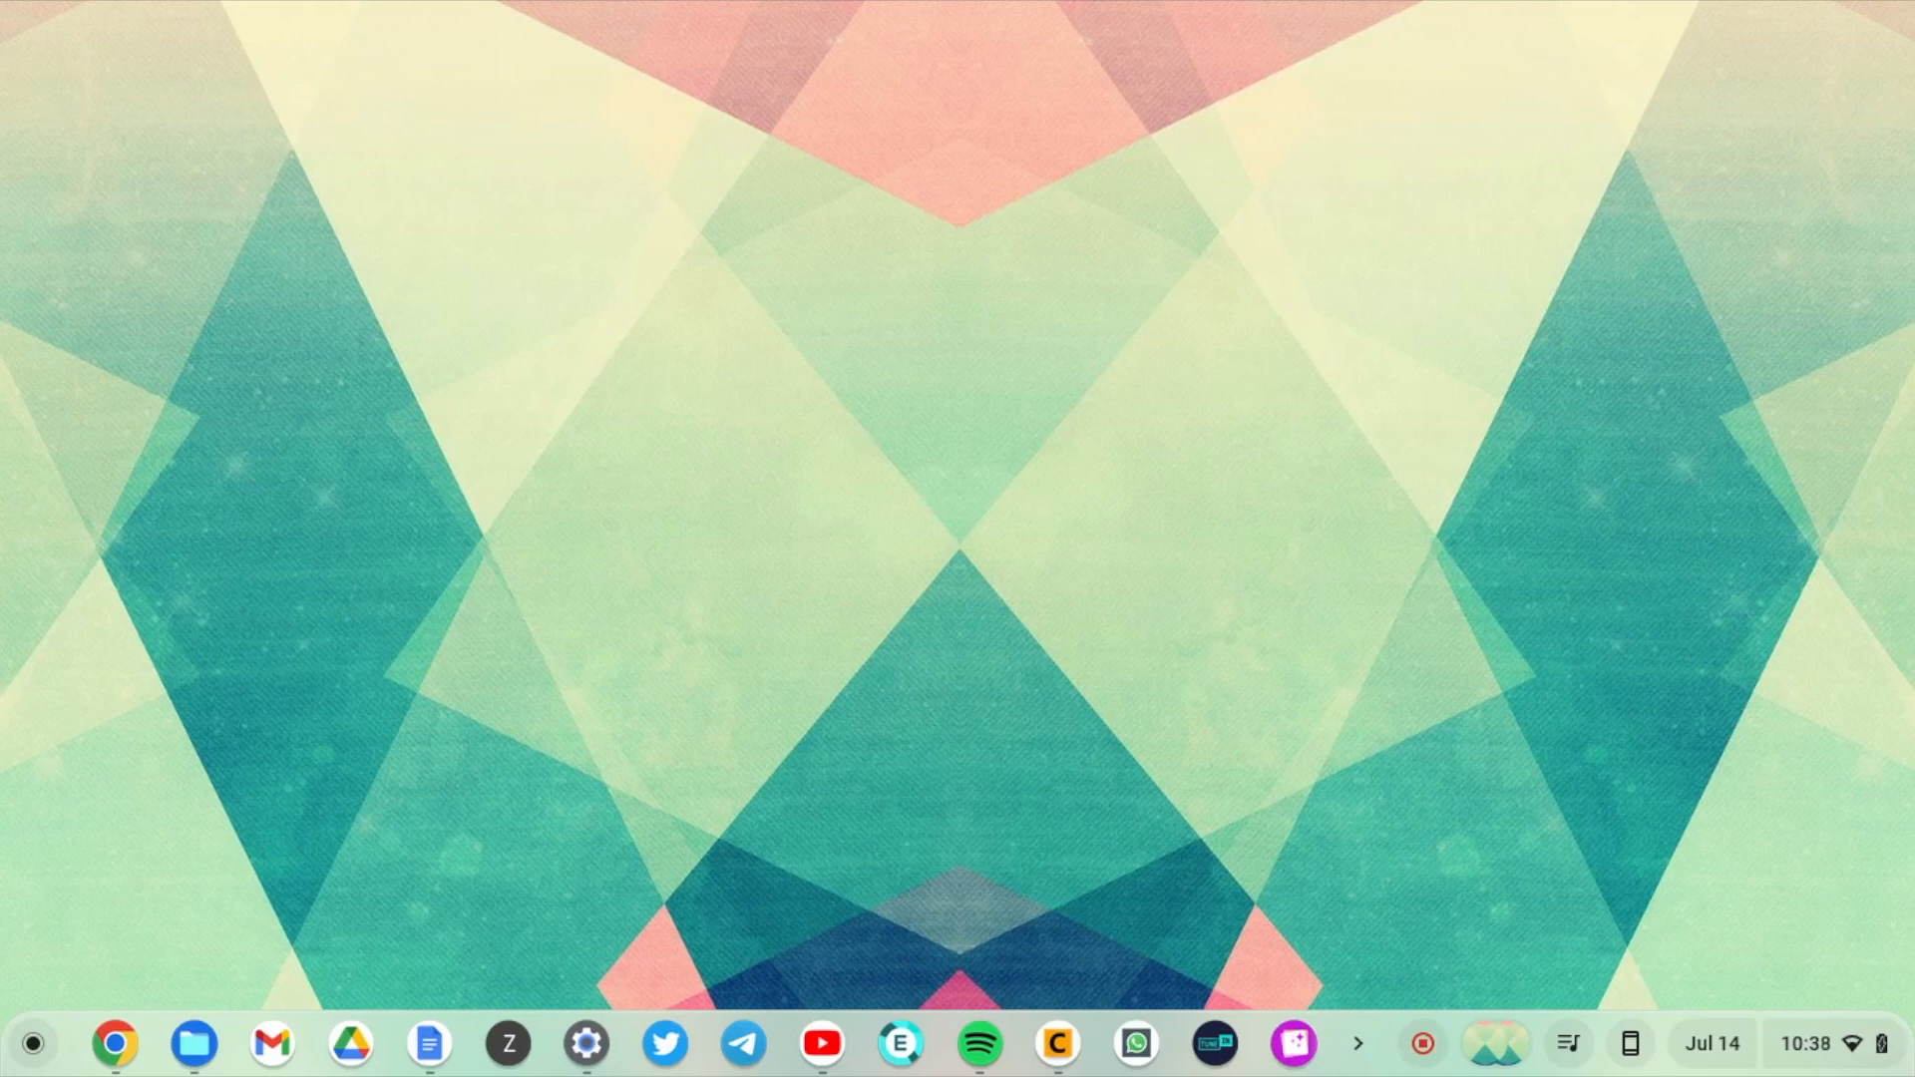
{"action": "left_click", "coordinate": [585, 1043]}
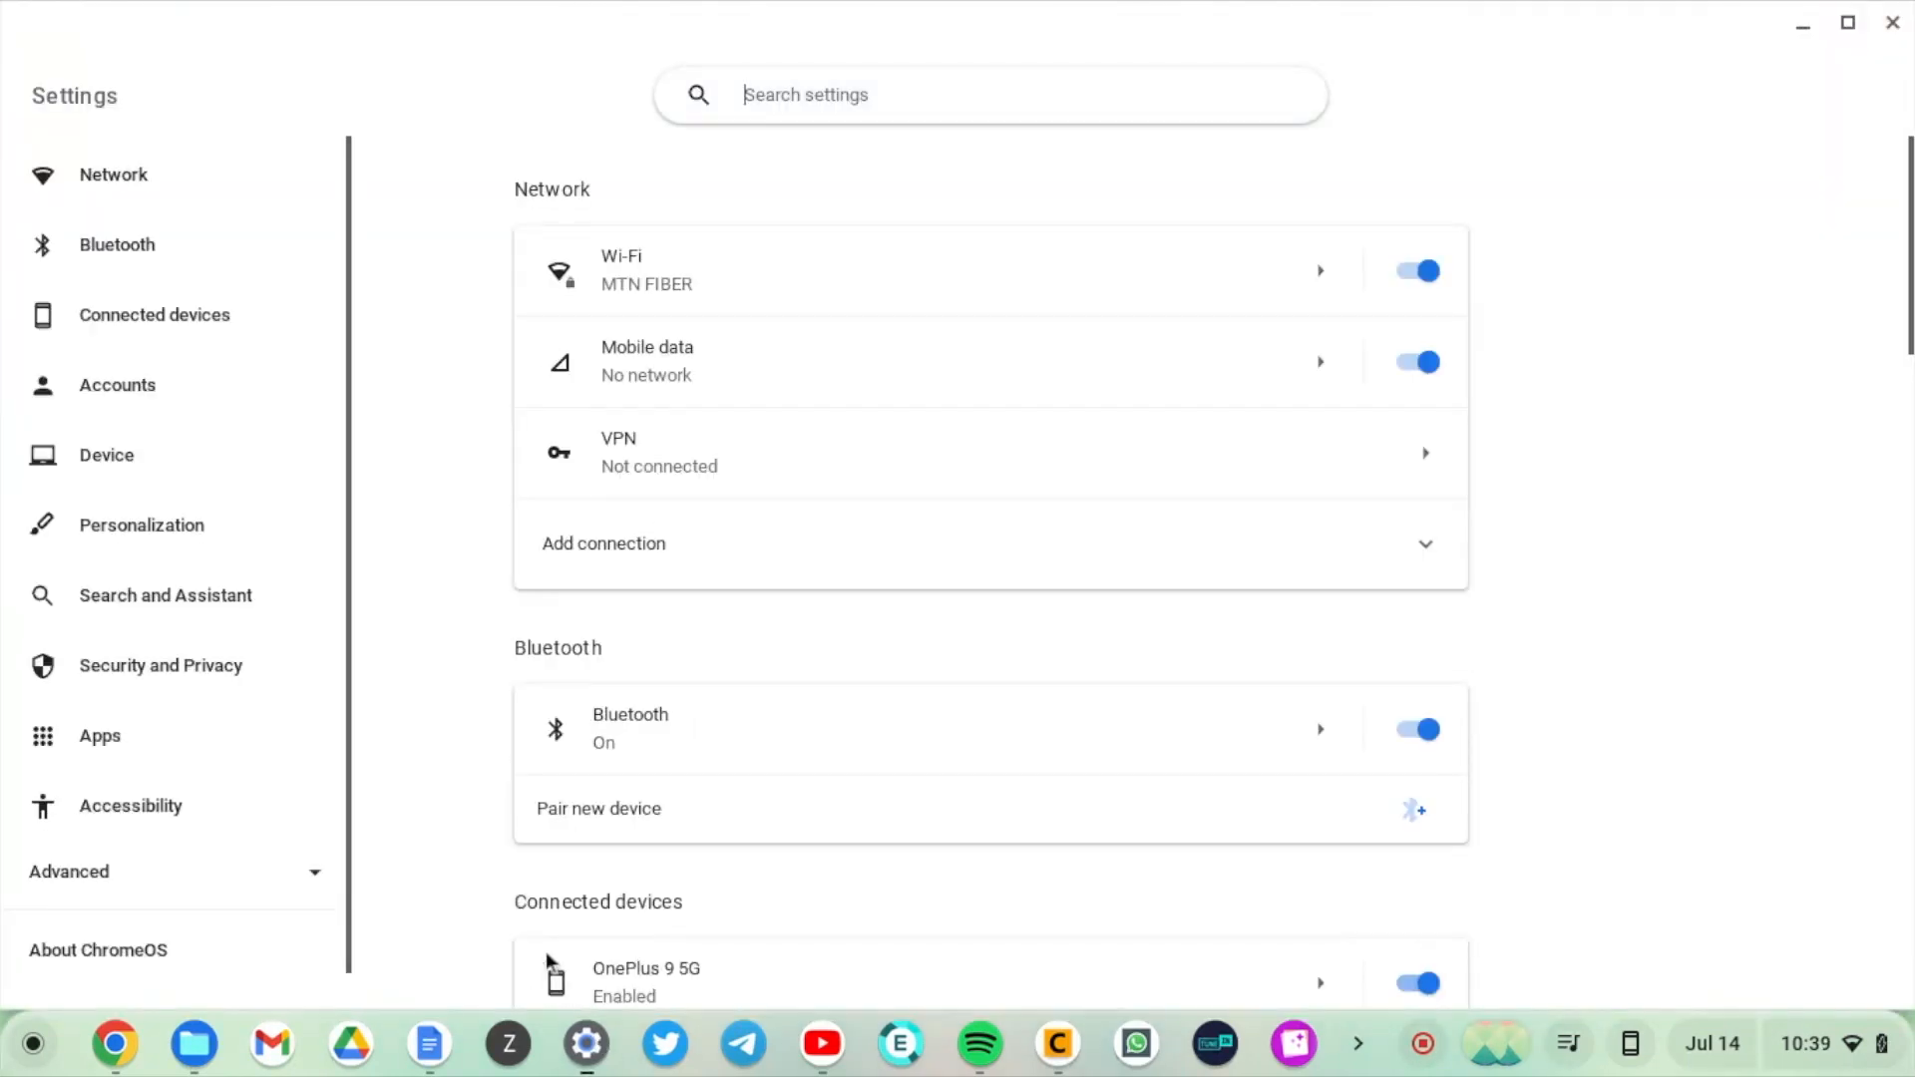
{"action": "scroll", "scroll_direction": "up", "scroll_amount": 3}
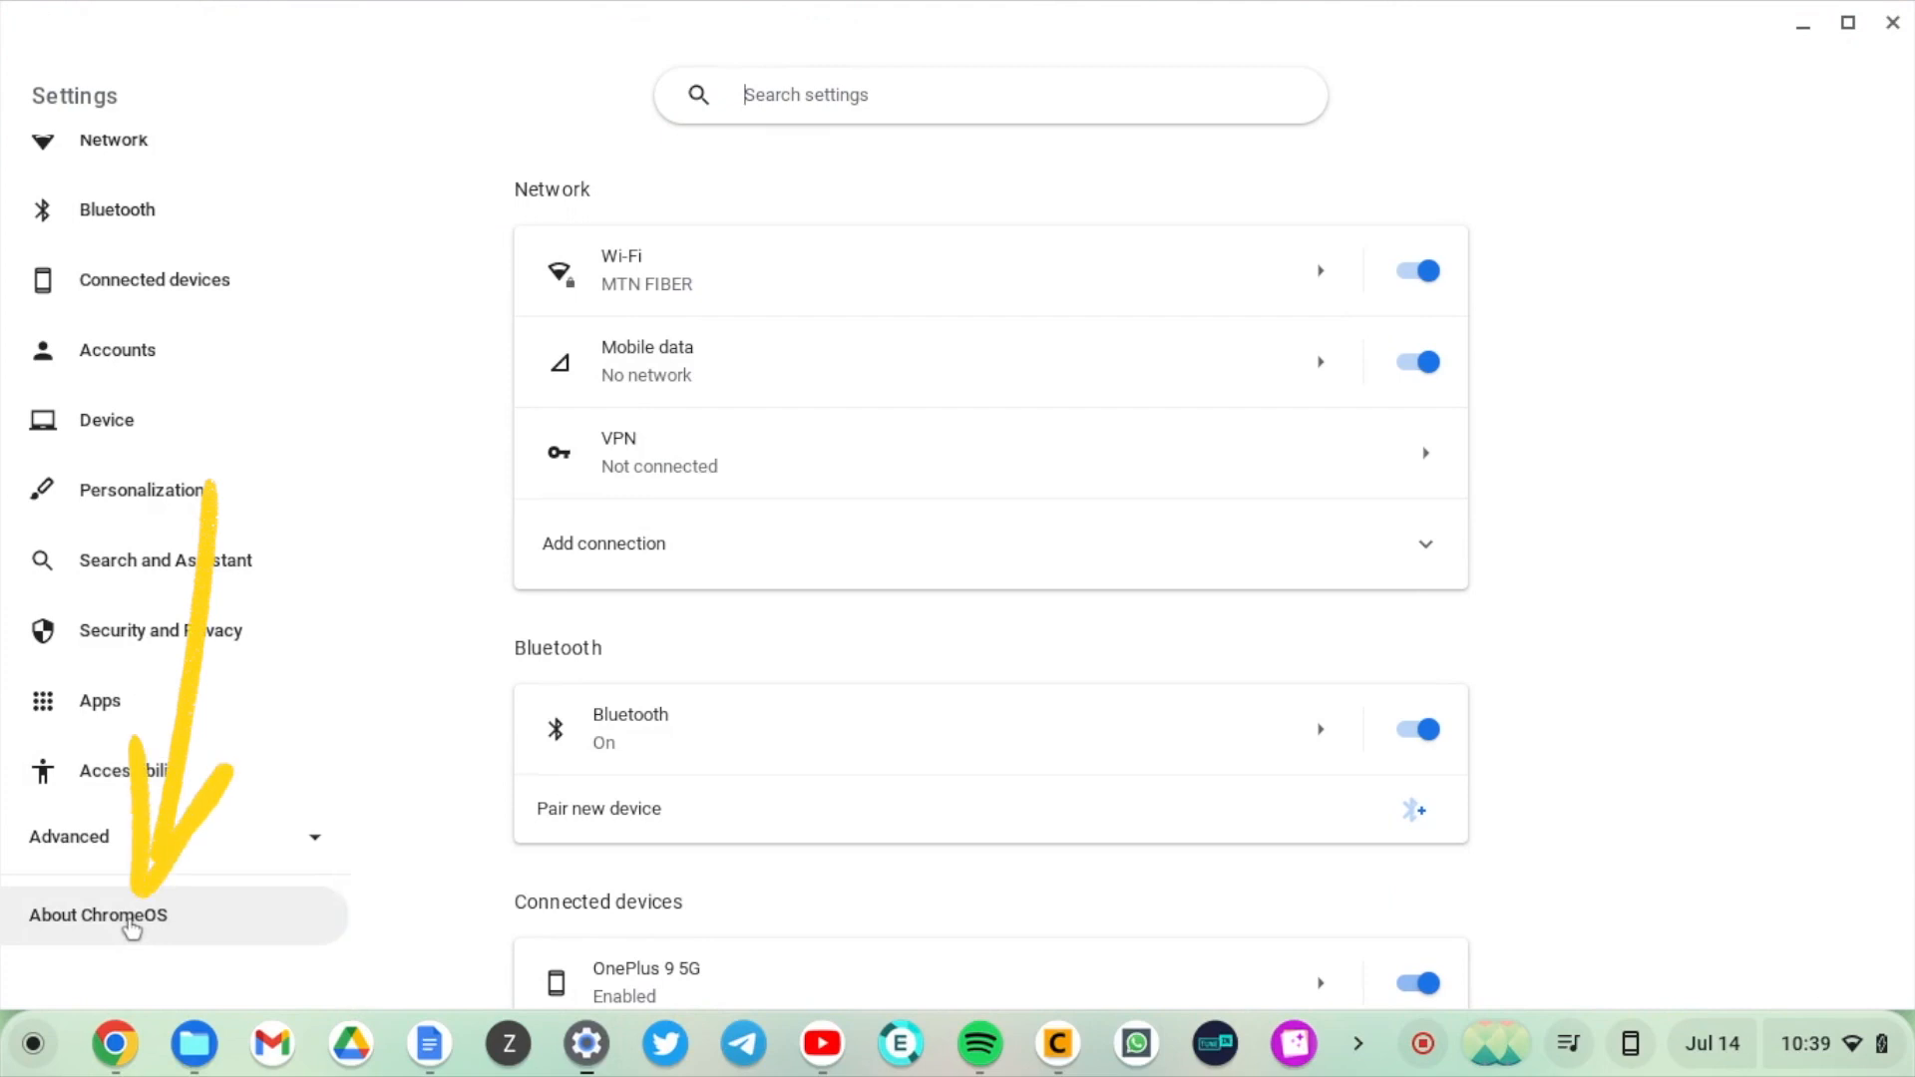
{"action": "left_click", "coordinate": [98, 916]}
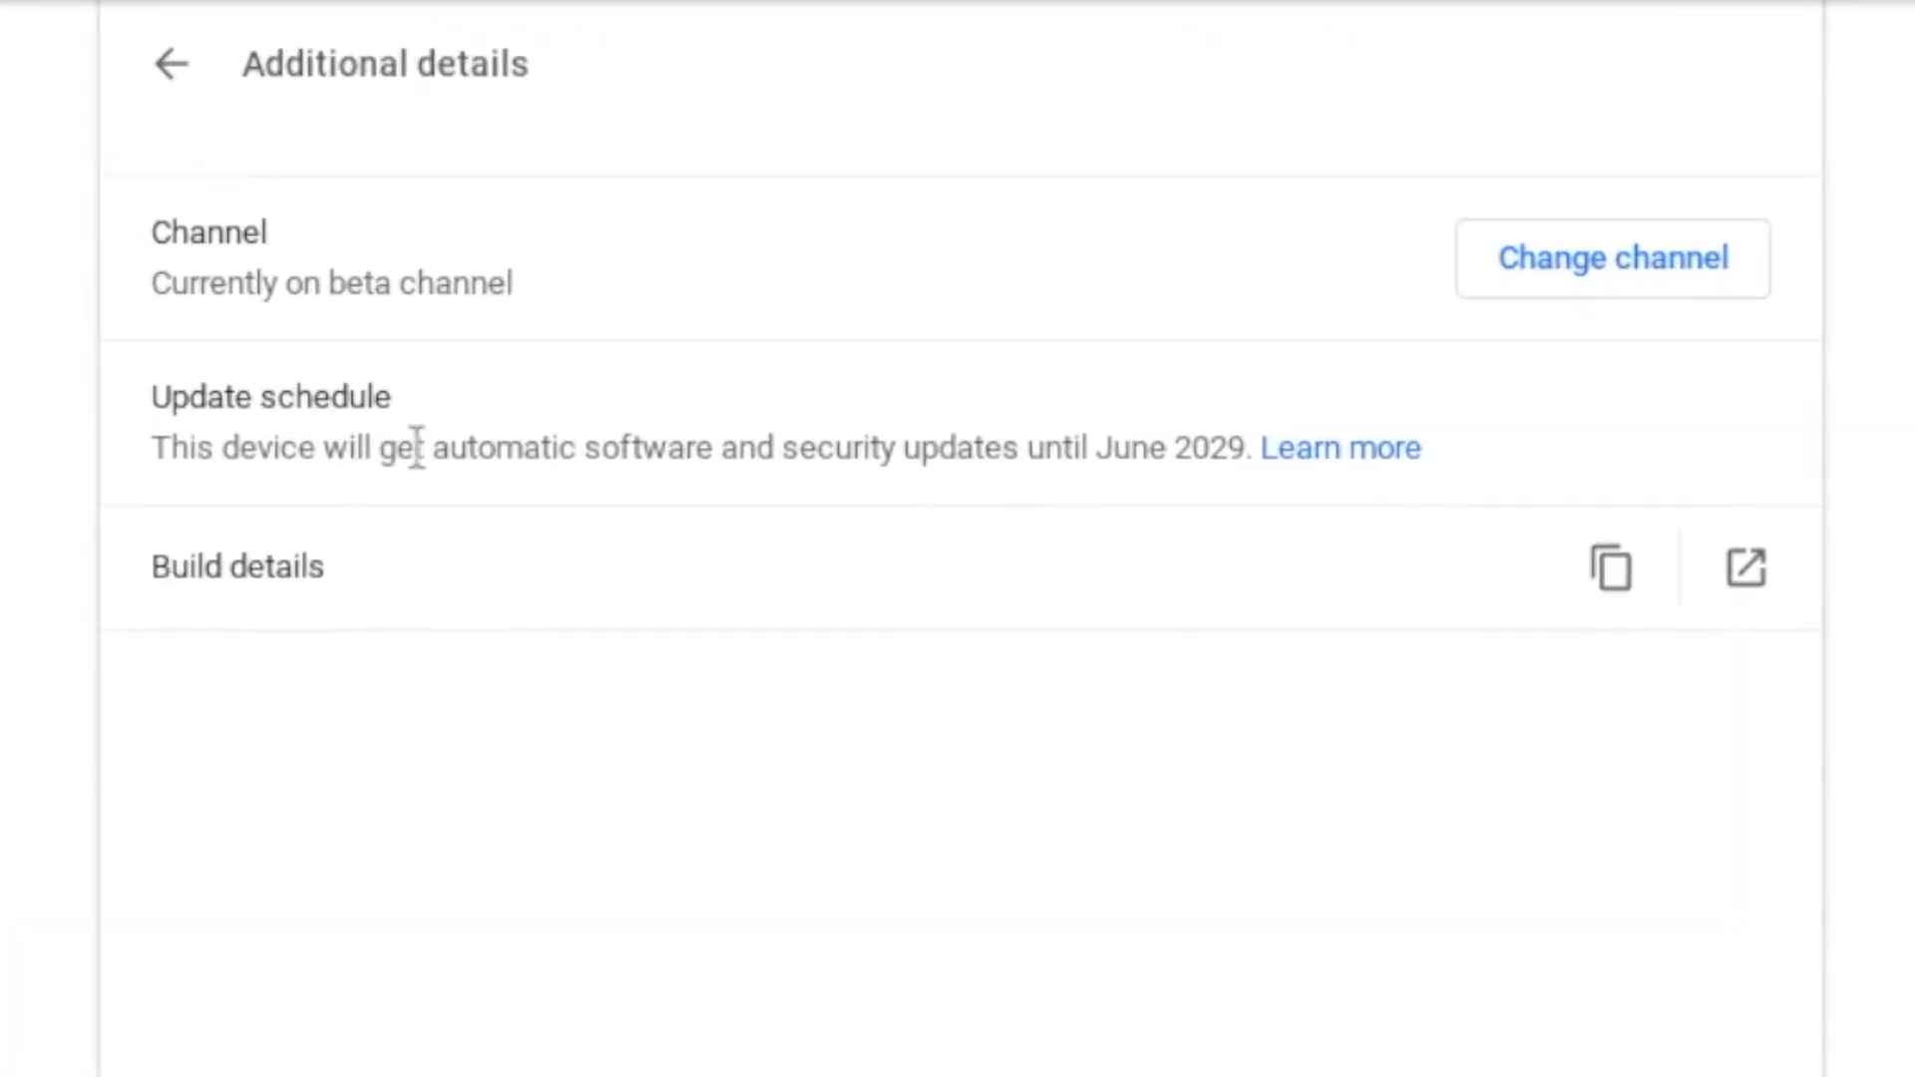
{"action": "mouse_move", "coordinate": [1035, 459]}
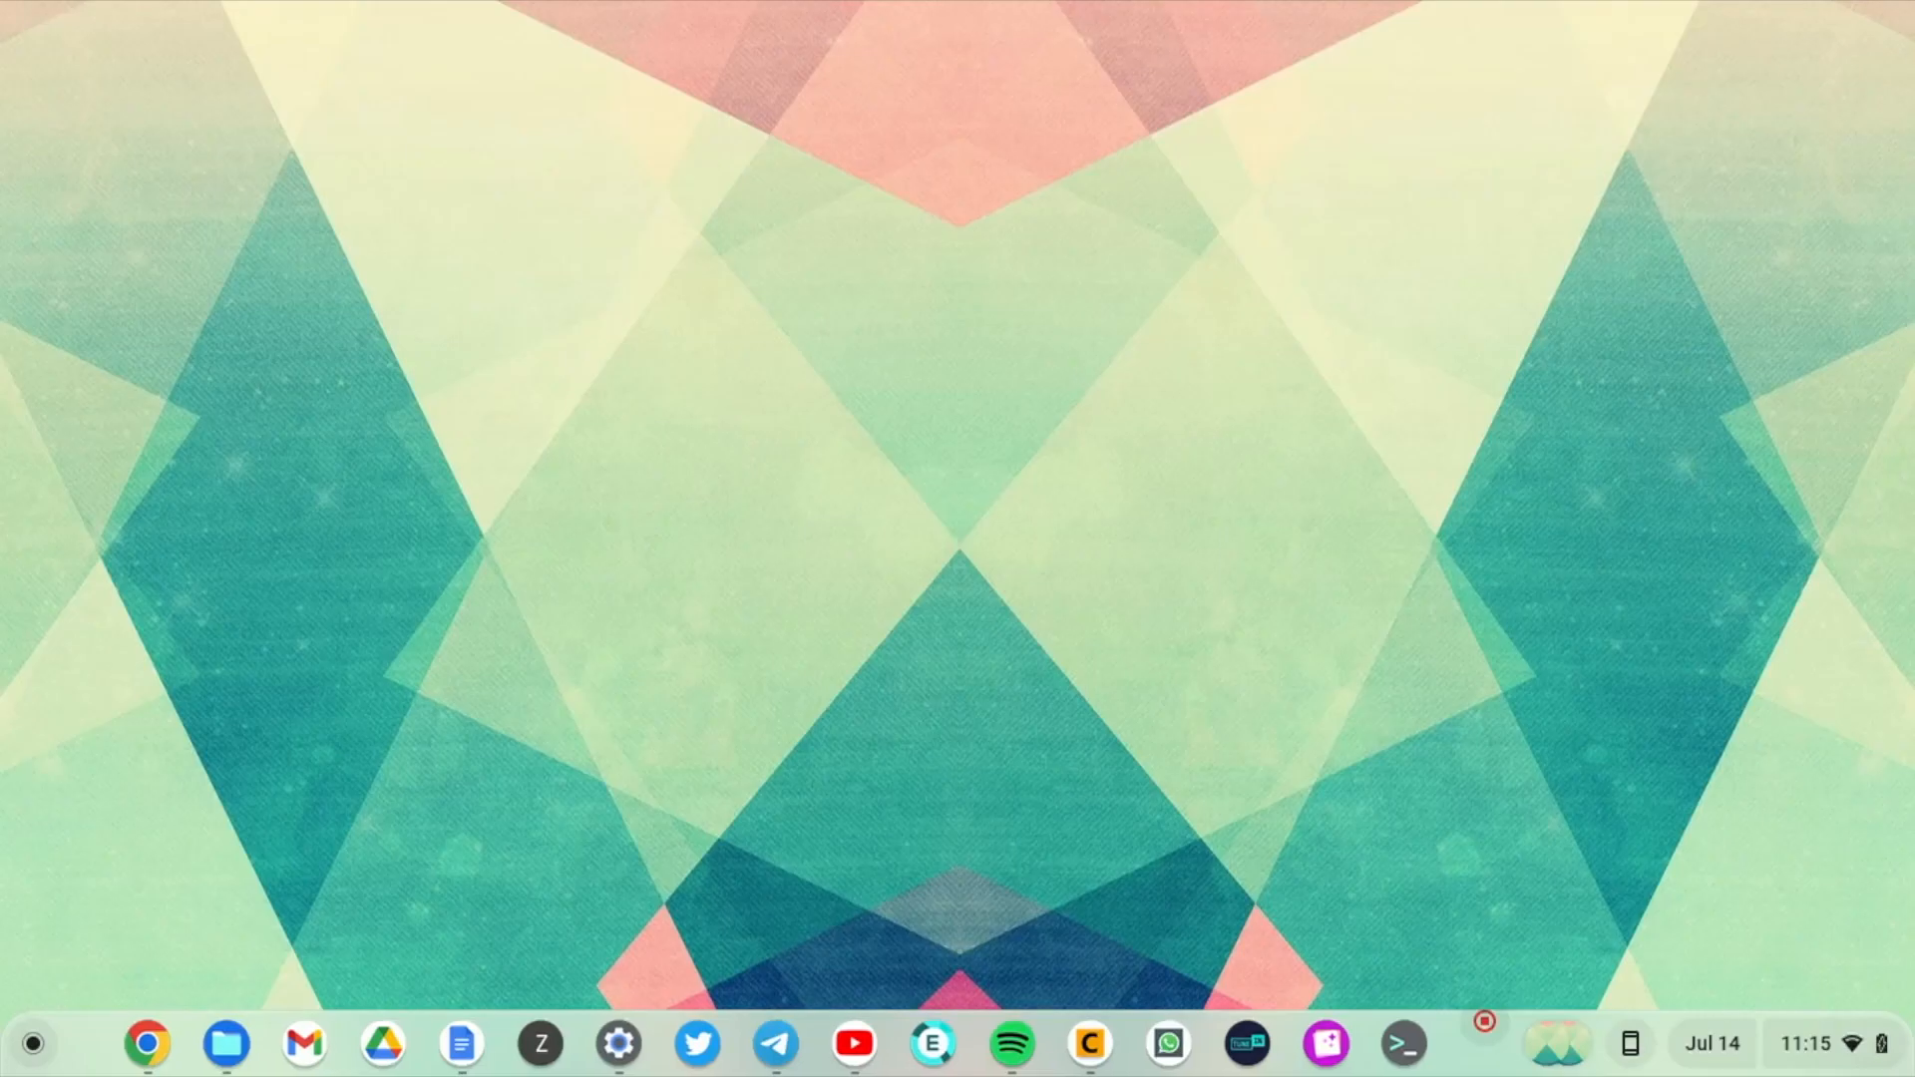
{"action": "mouse_move", "coordinate": [146, 1043]}
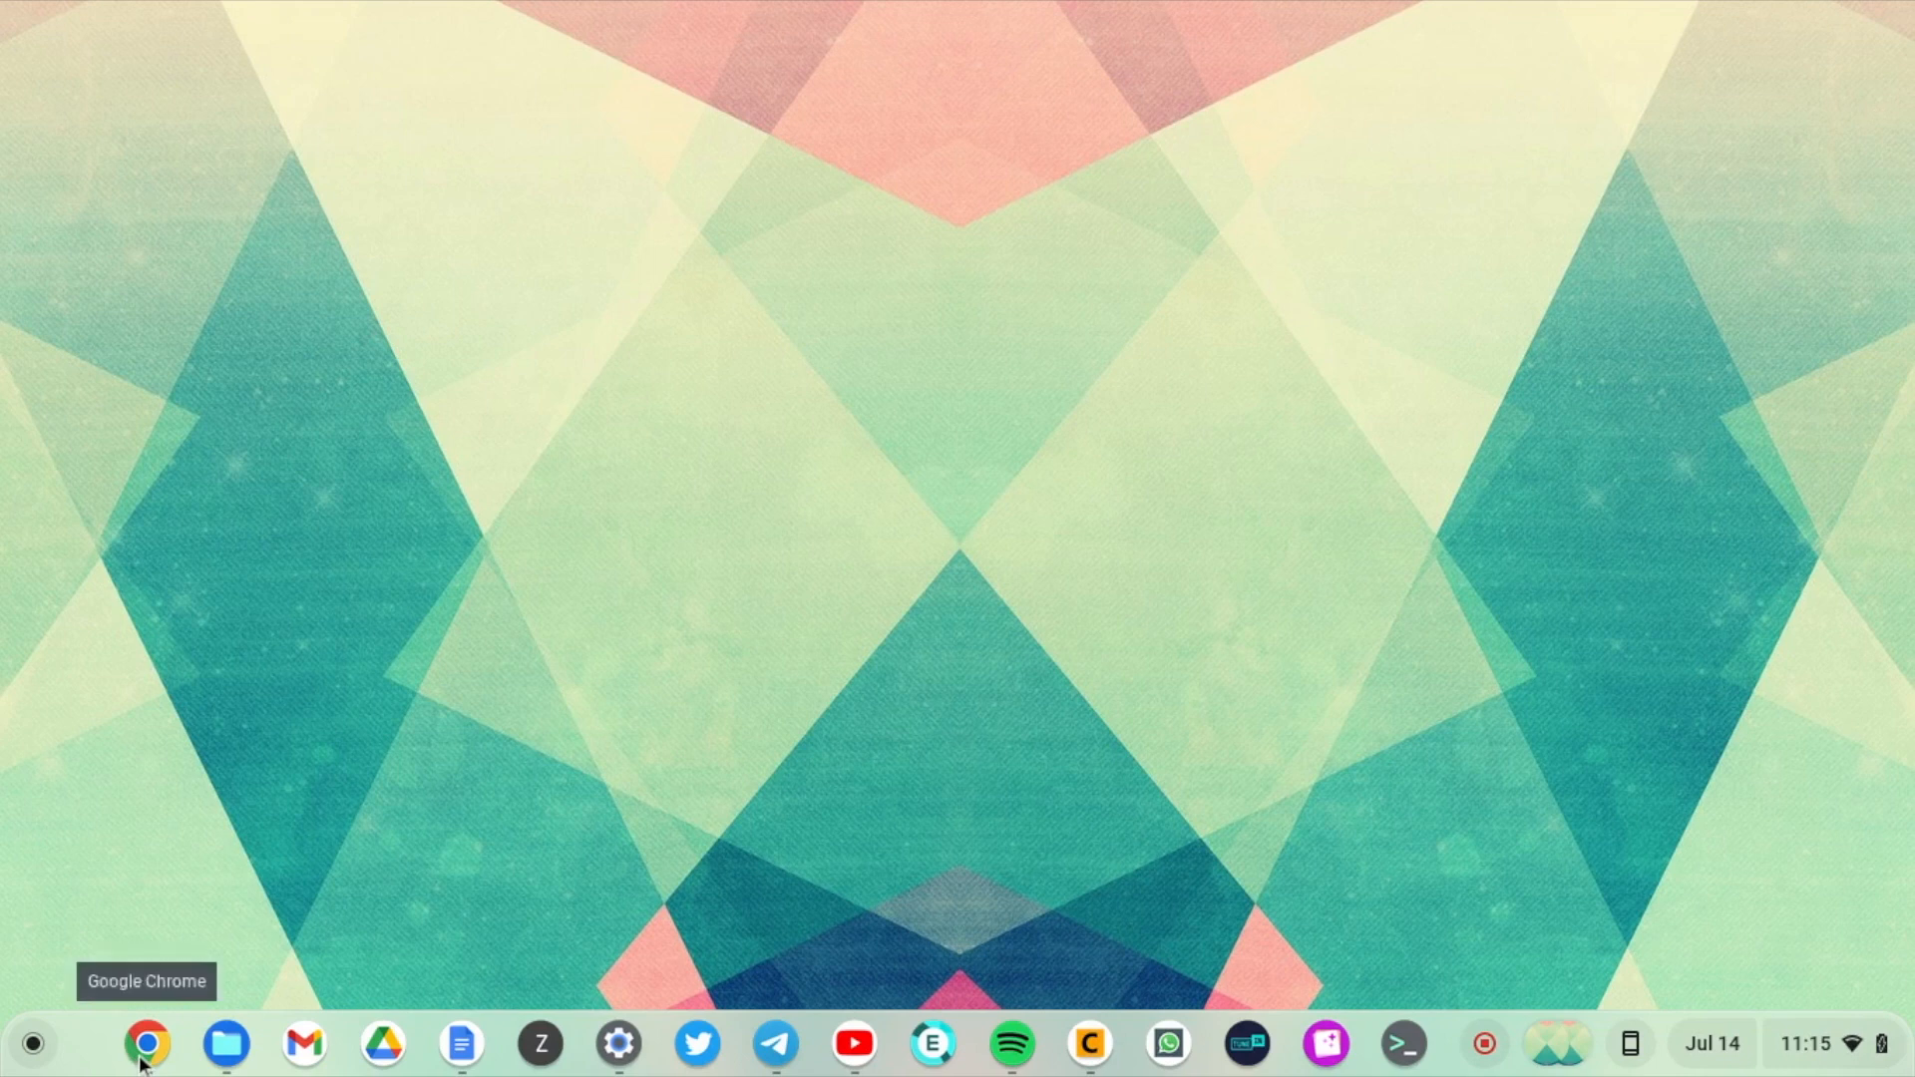
Step: Browse Google's Auto Update policy page down the Approved Chrome Devices list to the Samsung models
{"action": "left_click", "coordinate": [146, 1043]}
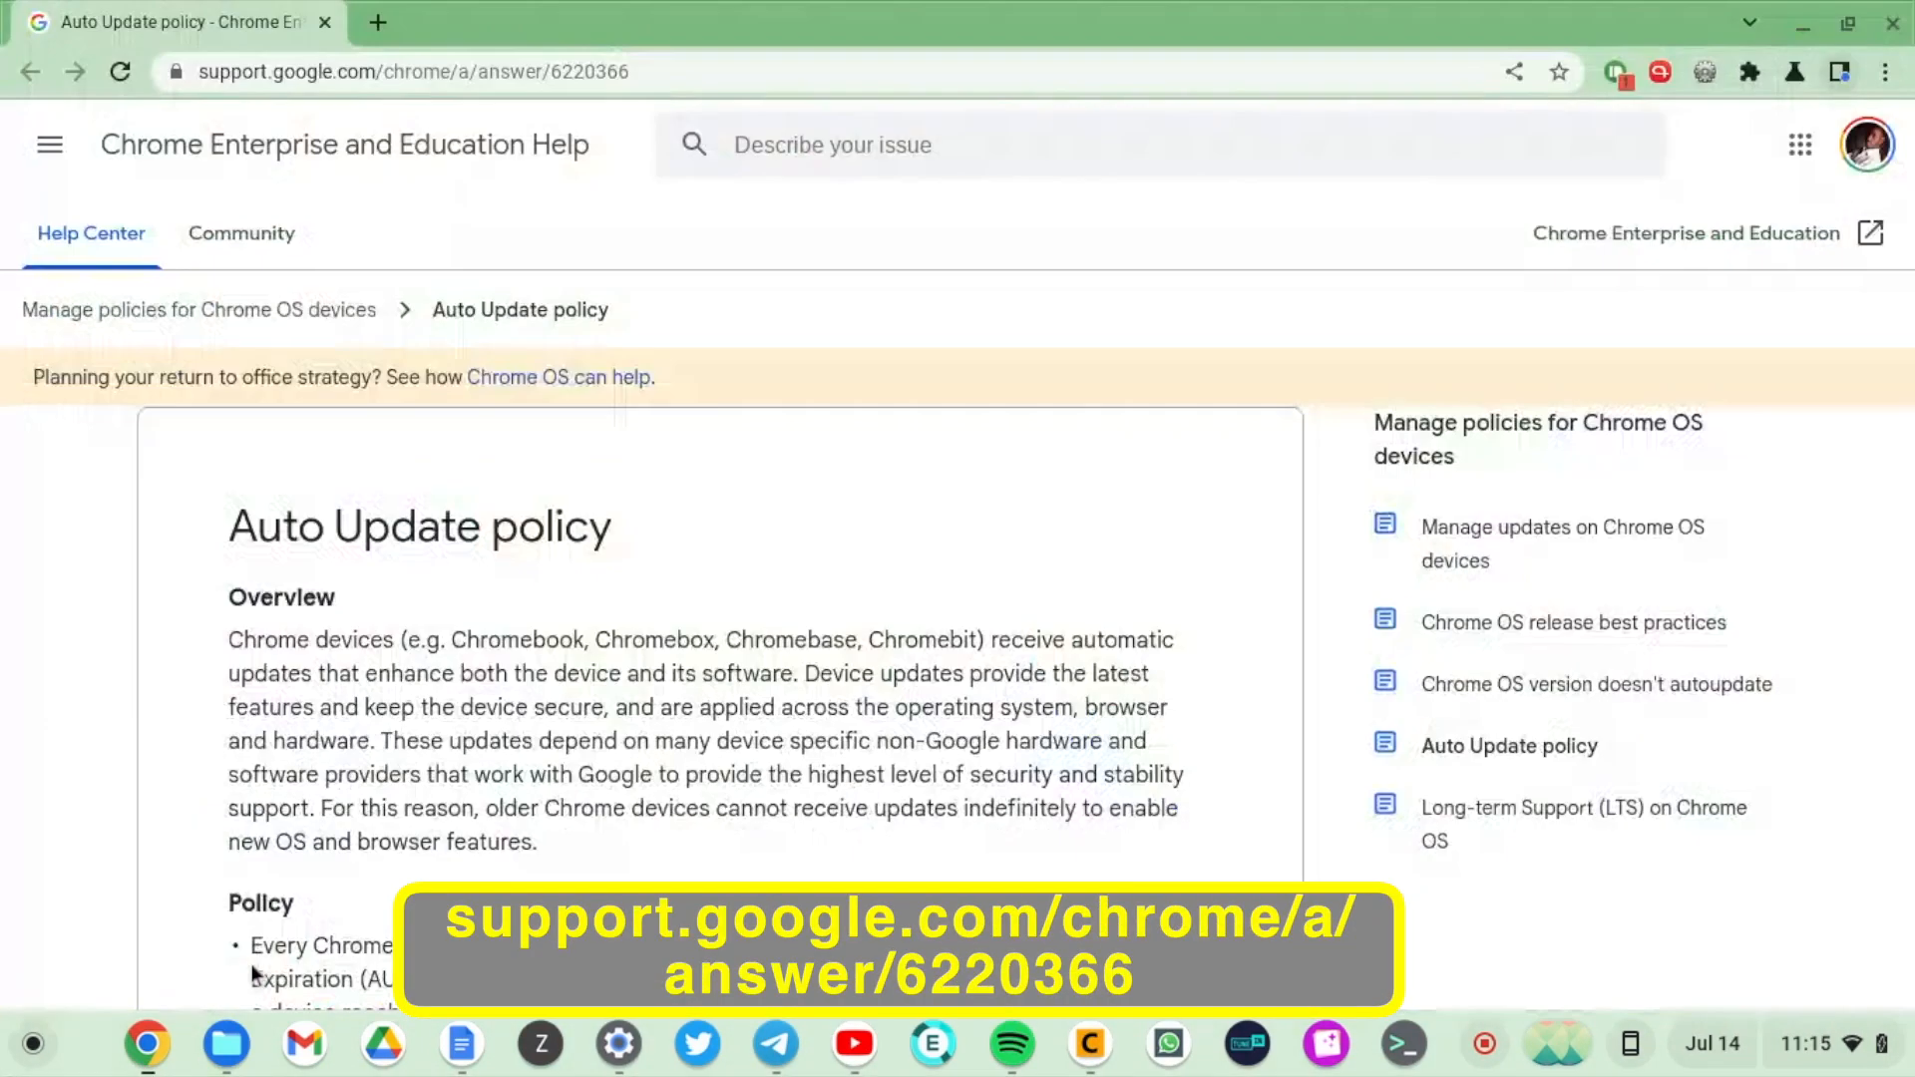
{"action": "mouse_move", "coordinate": [486, 728]}
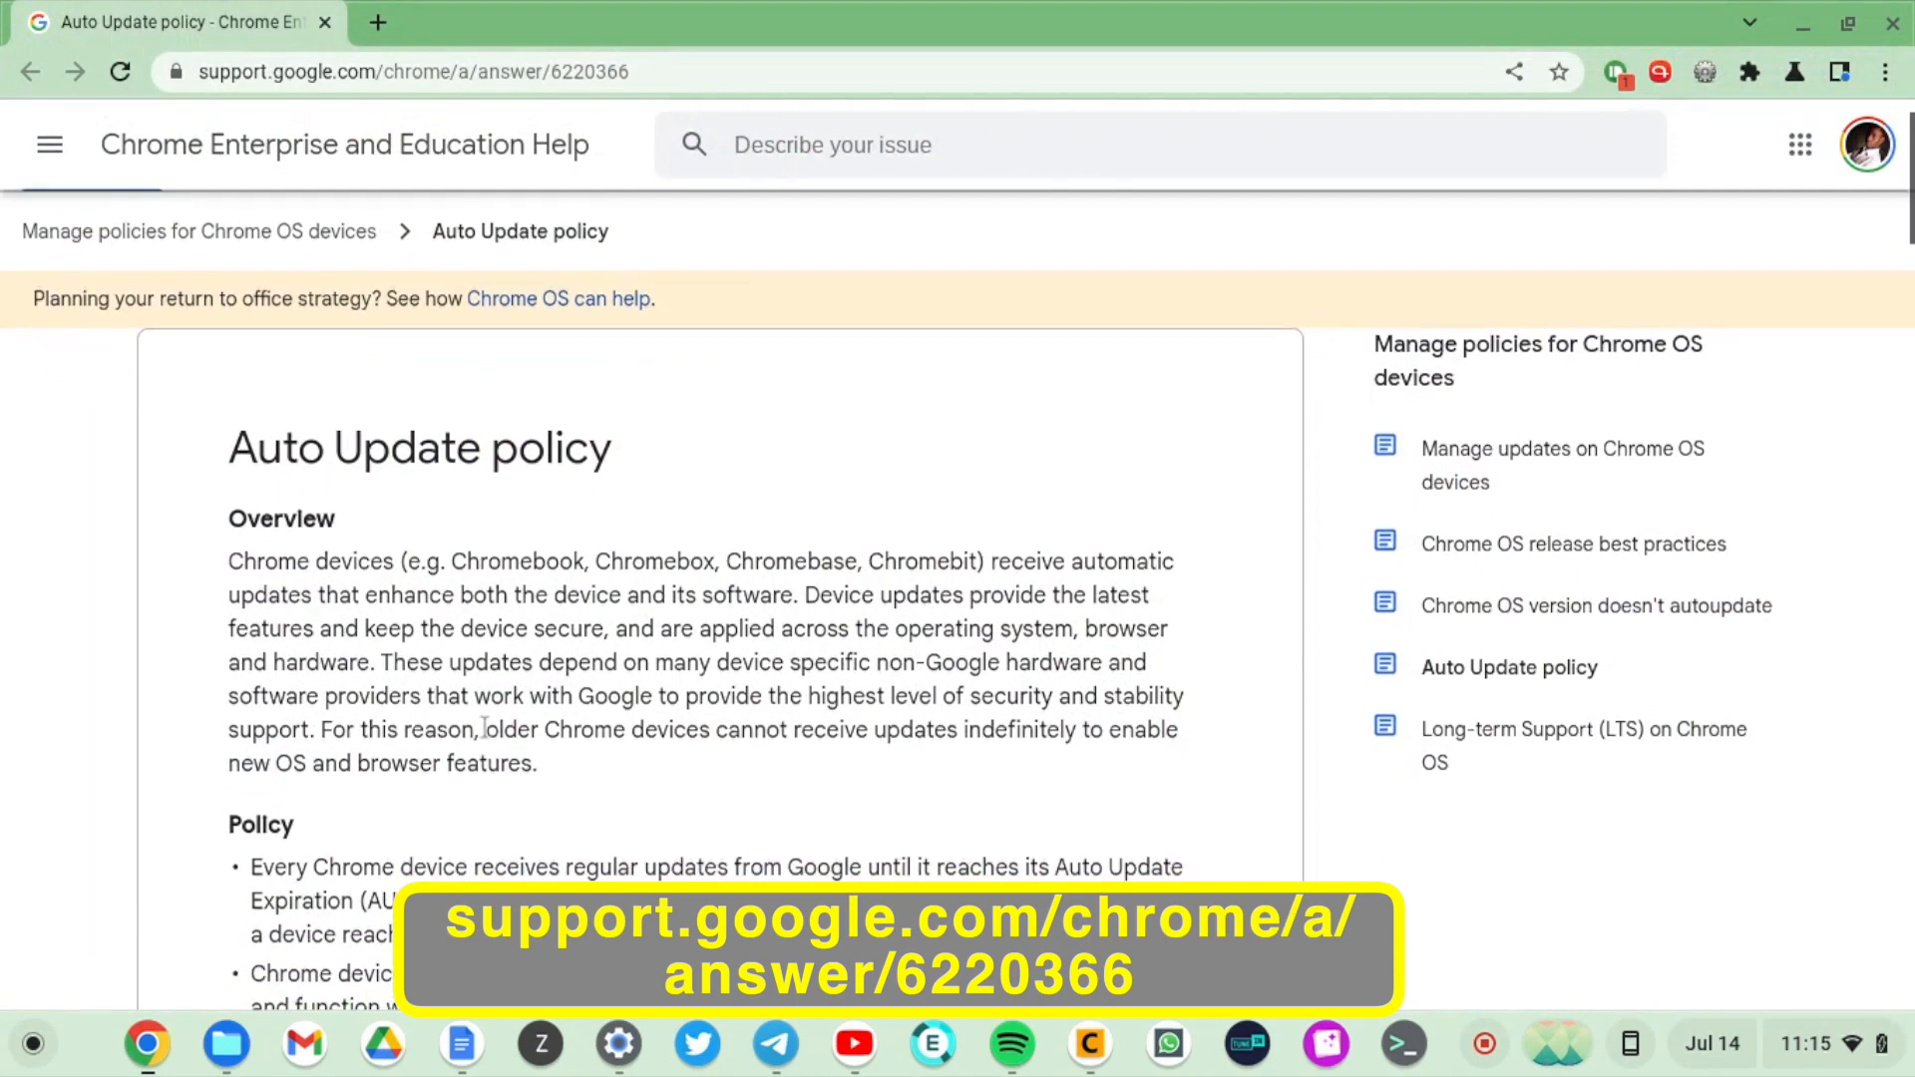
{"action": "scroll", "scroll_direction": "down", "scroll_amount": 3}
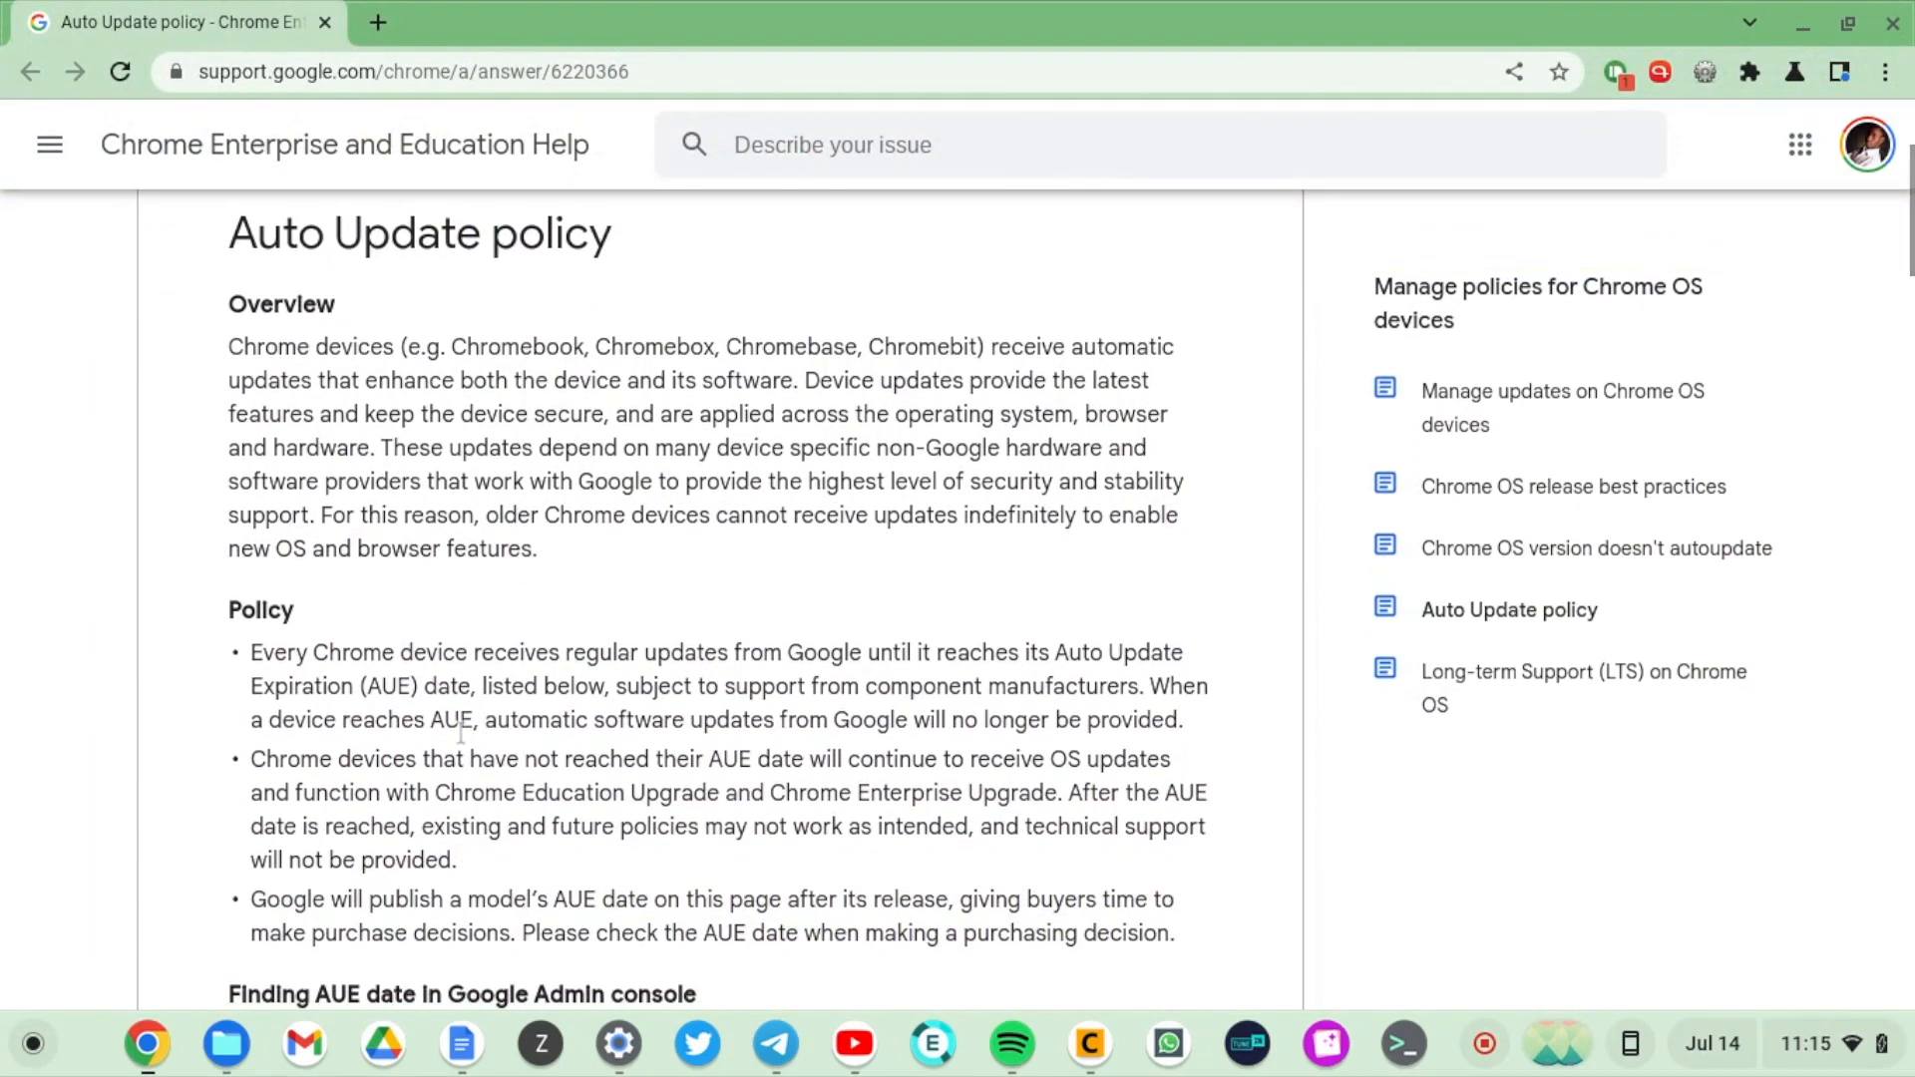
{"action": "scroll", "scroll_direction": "down", "scroll_amount": 3}
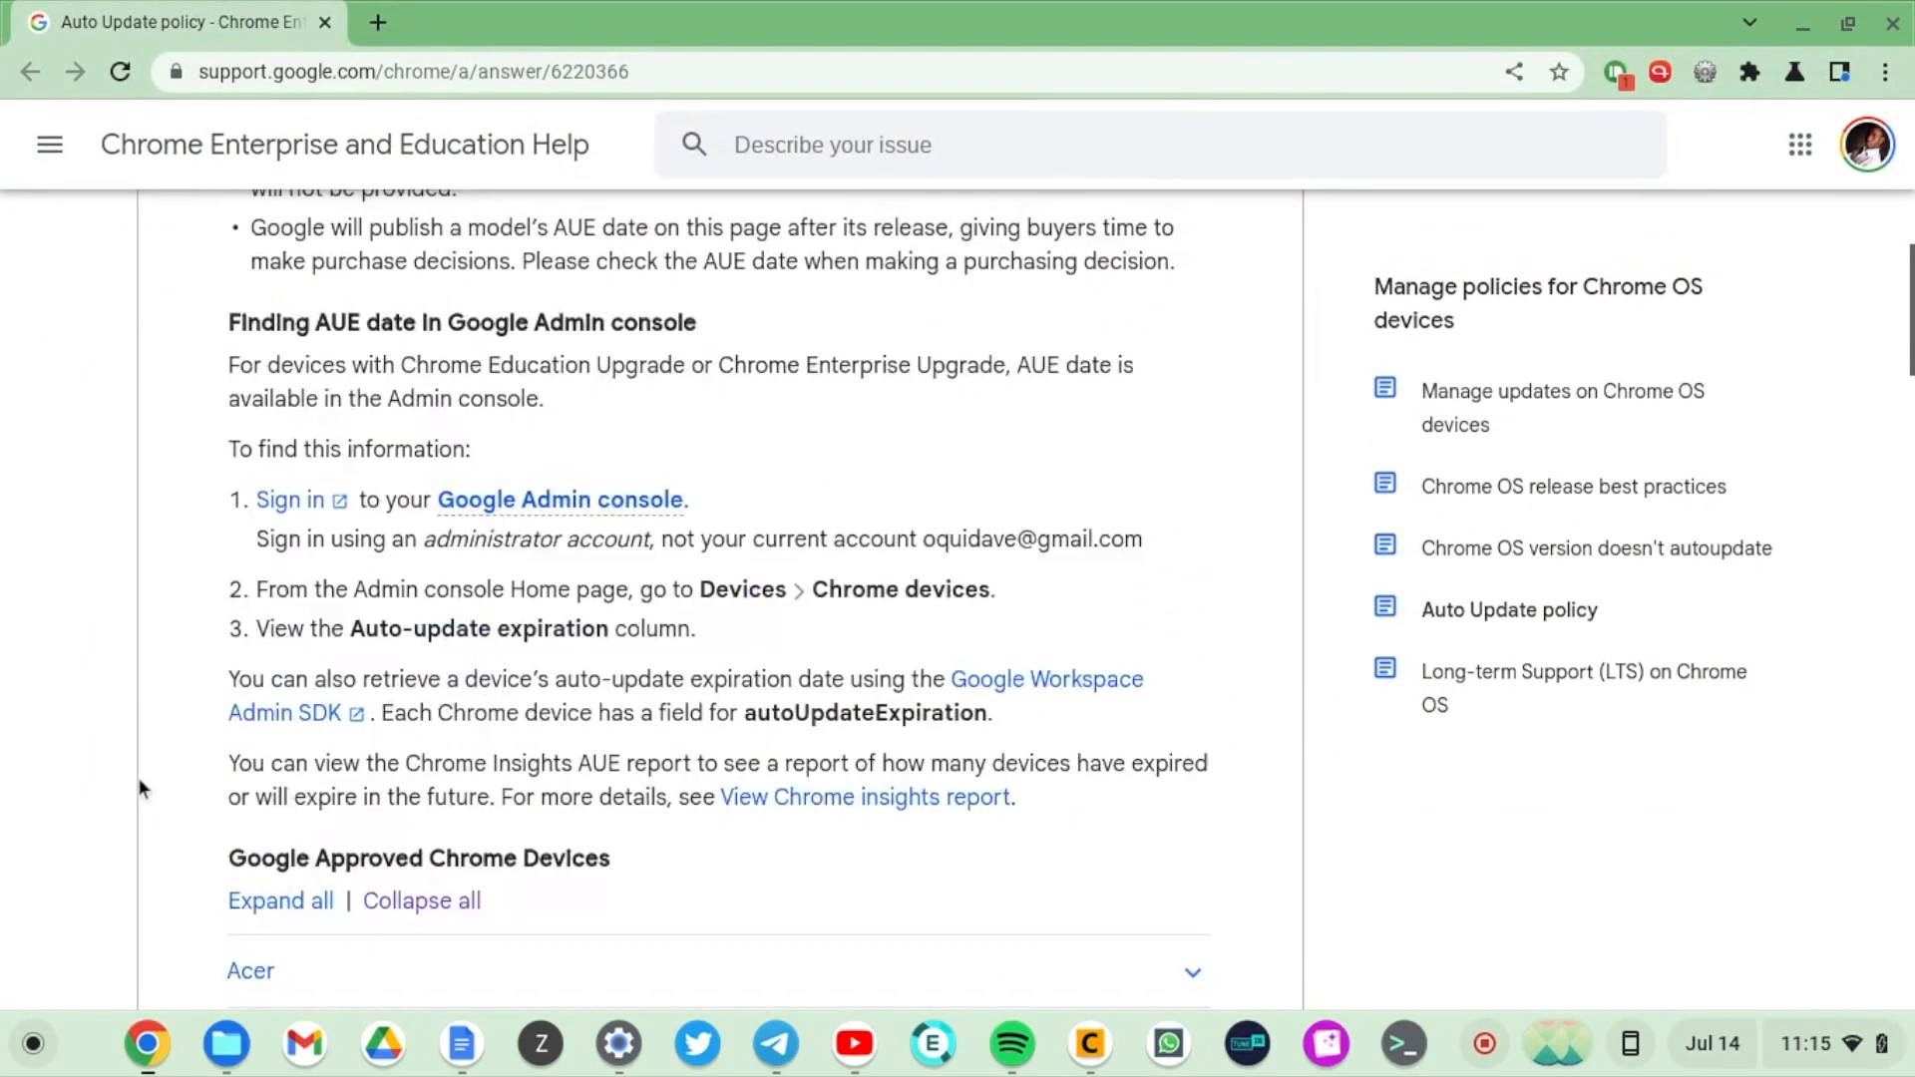
{"action": "scroll", "scroll_direction": "down", "scroll_amount": 3}
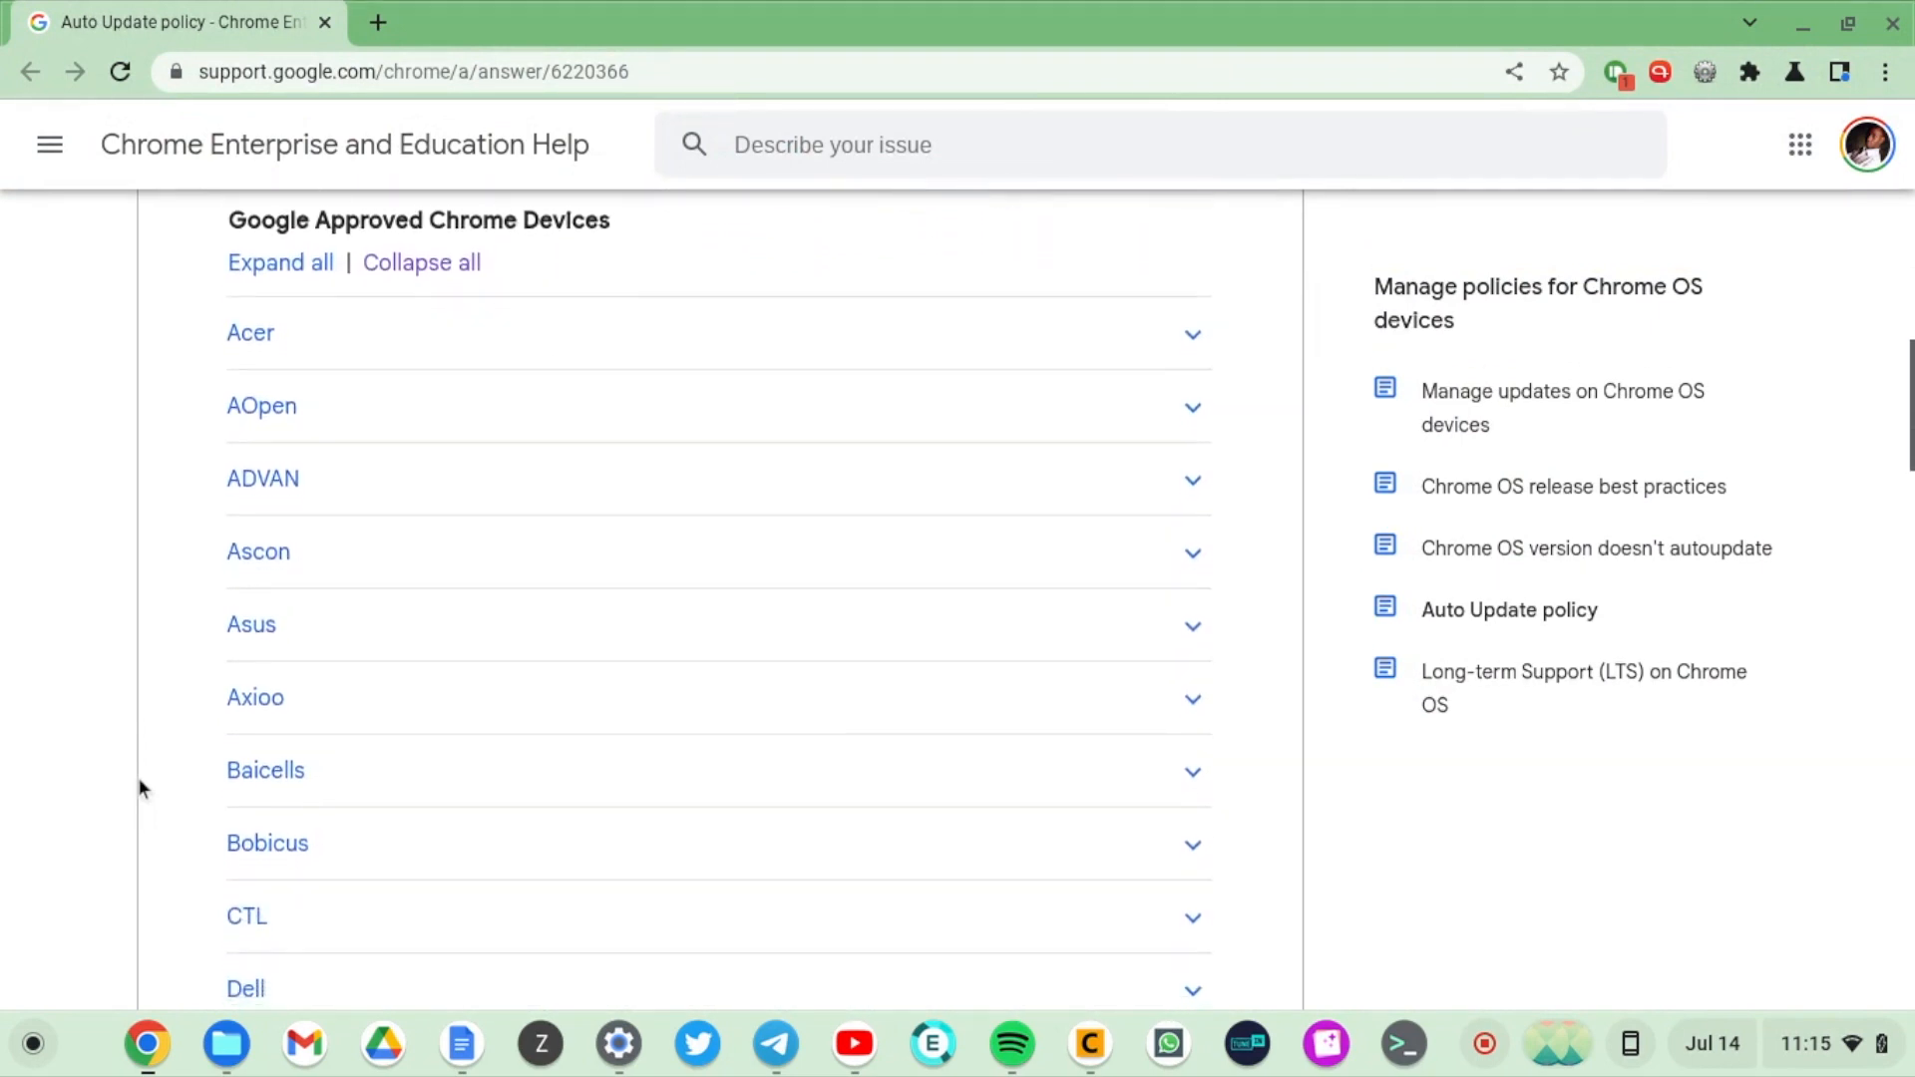
{"action": "scroll", "scroll_direction": "down", "scroll_amount": 3}
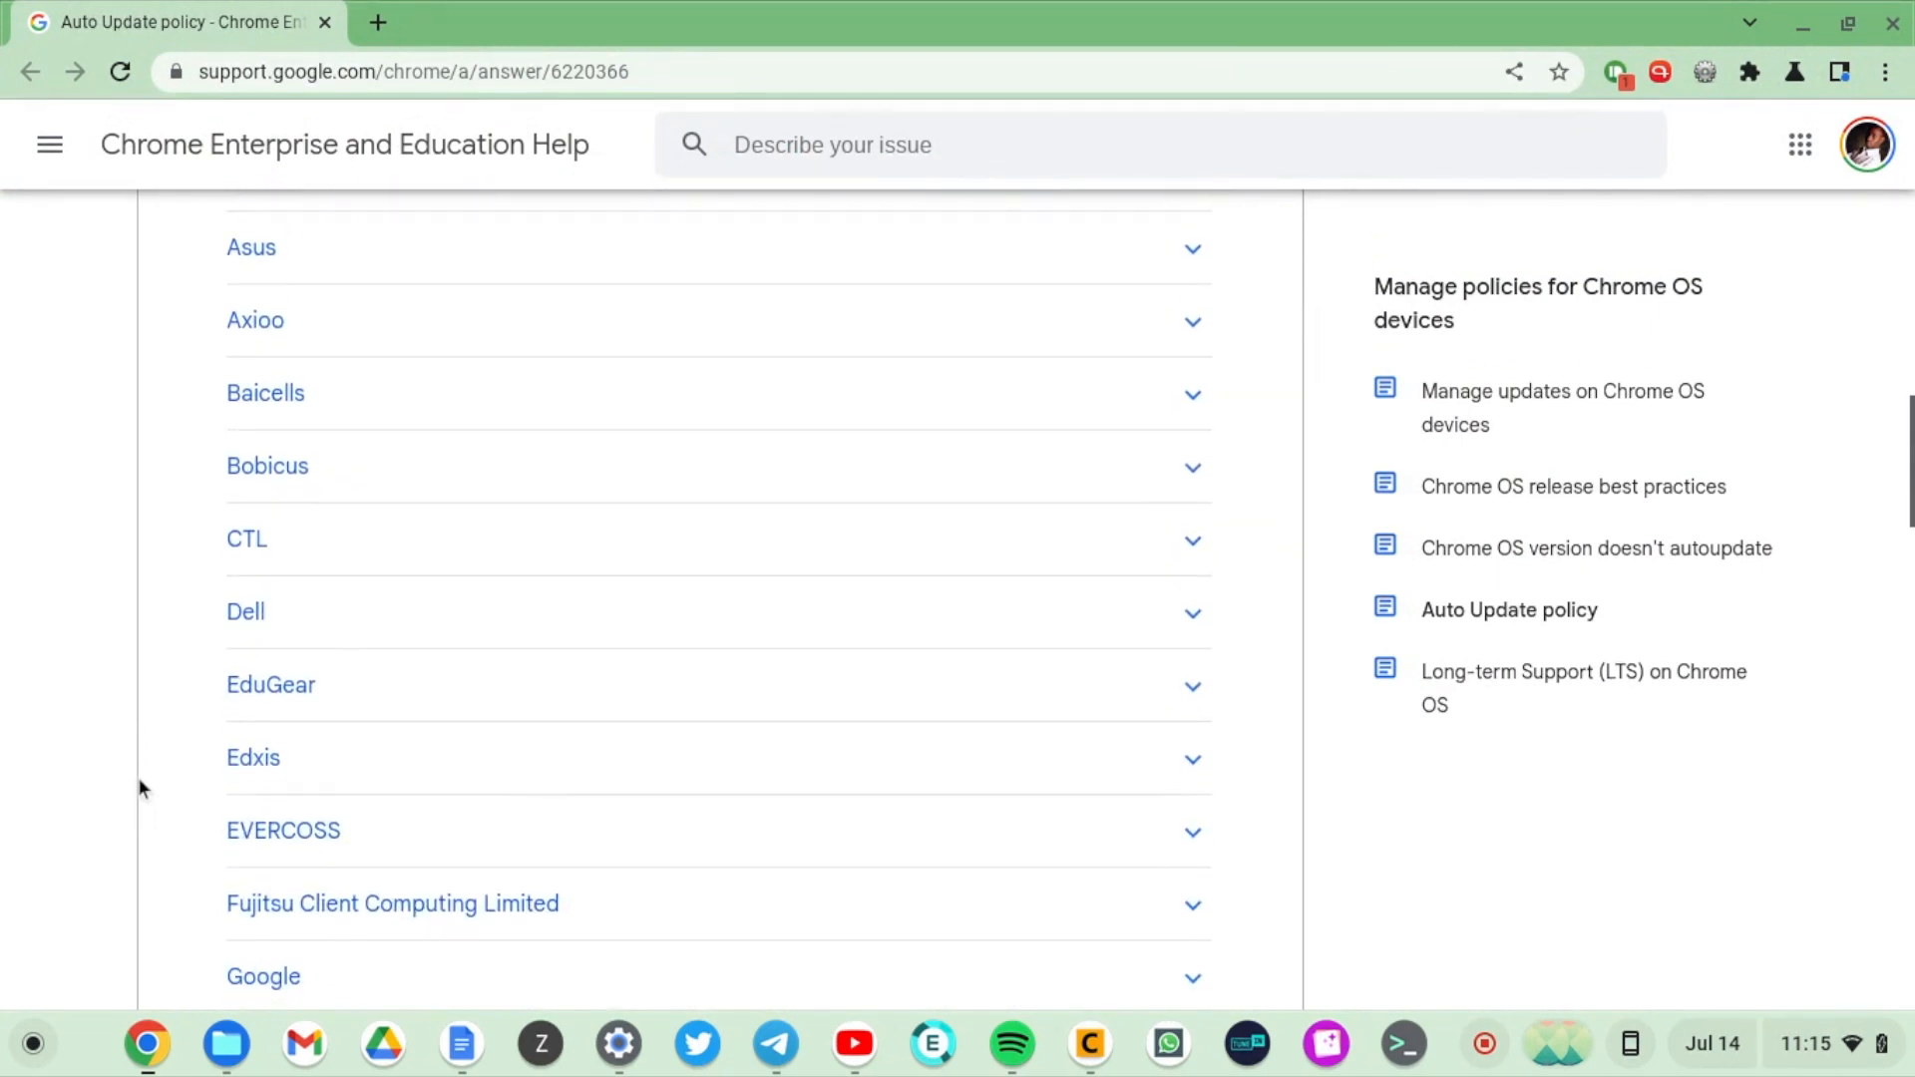
{"action": "scroll", "scroll_direction": "down", "scroll_amount": 3}
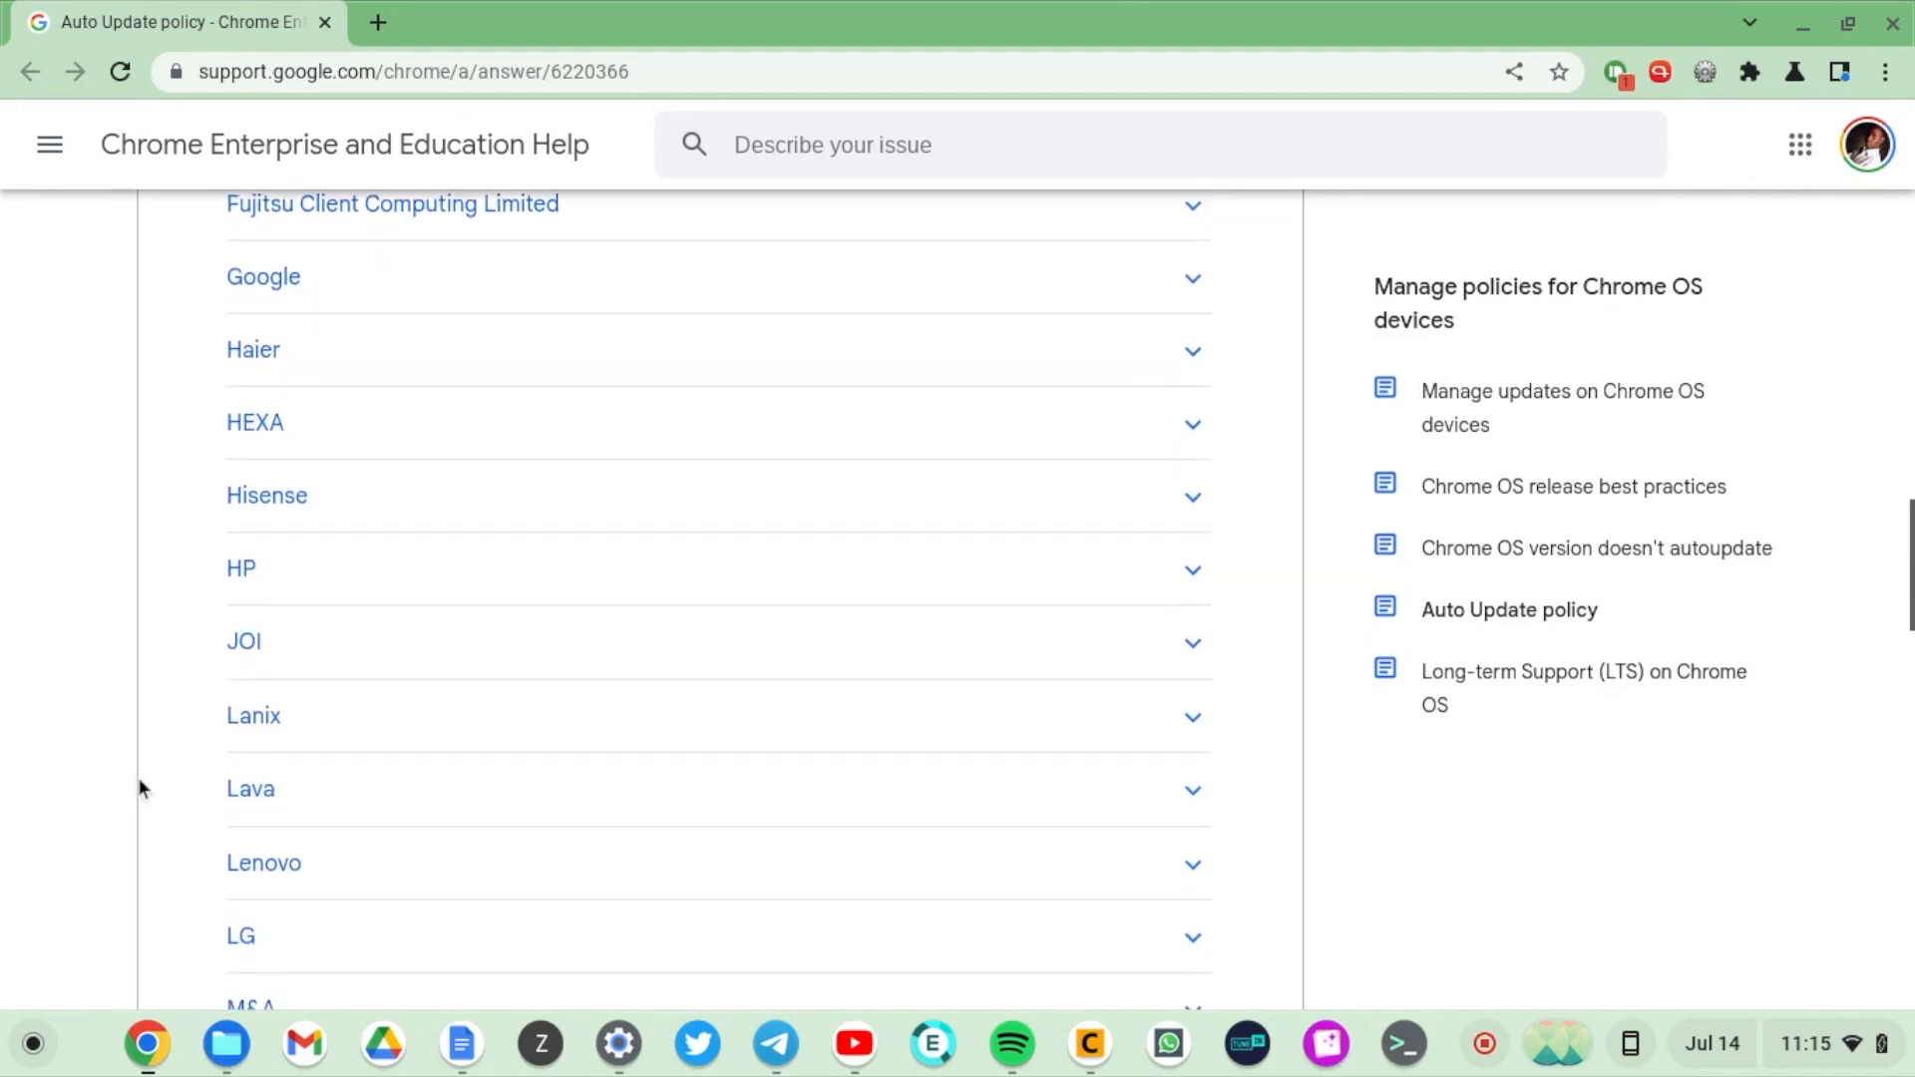
{"action": "scroll", "scroll_direction": "down", "scroll_amount": 3}
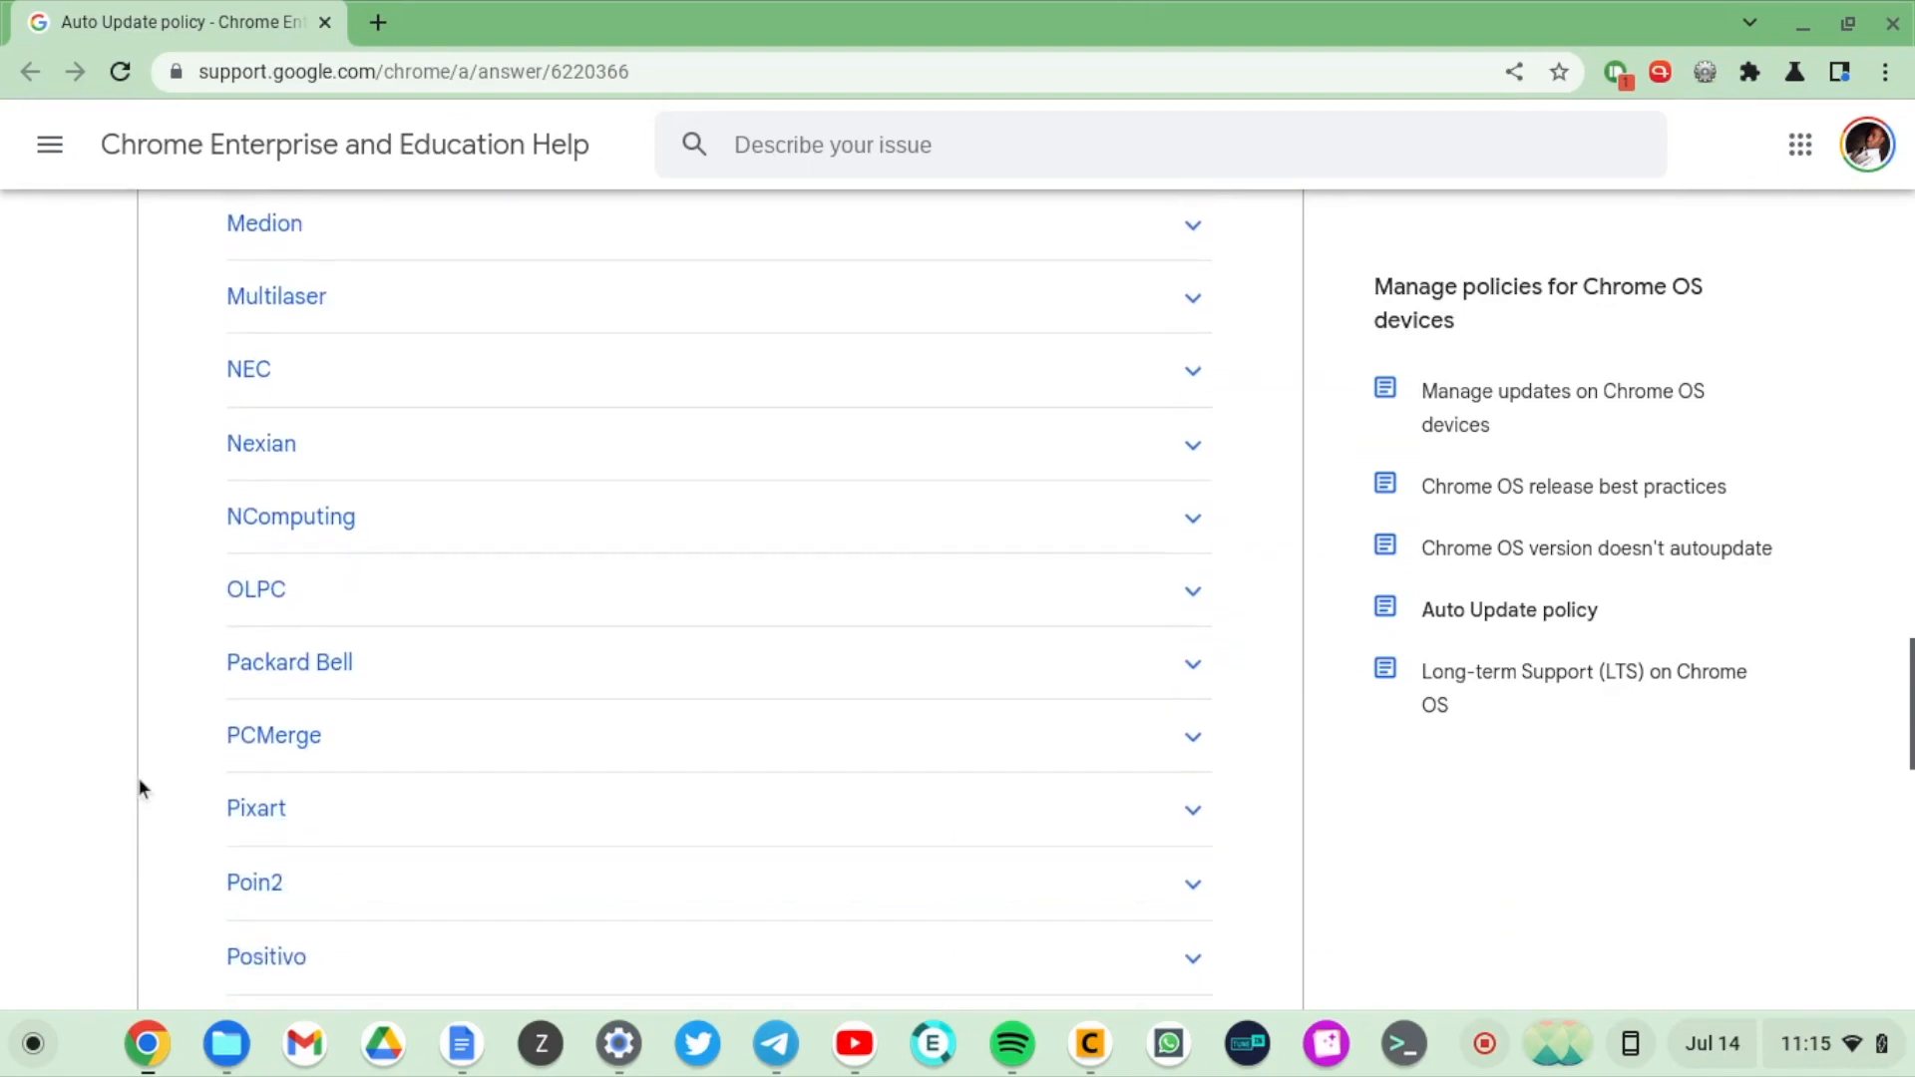
{"action": "scroll", "scroll_direction": "down", "scroll_amount": 3}
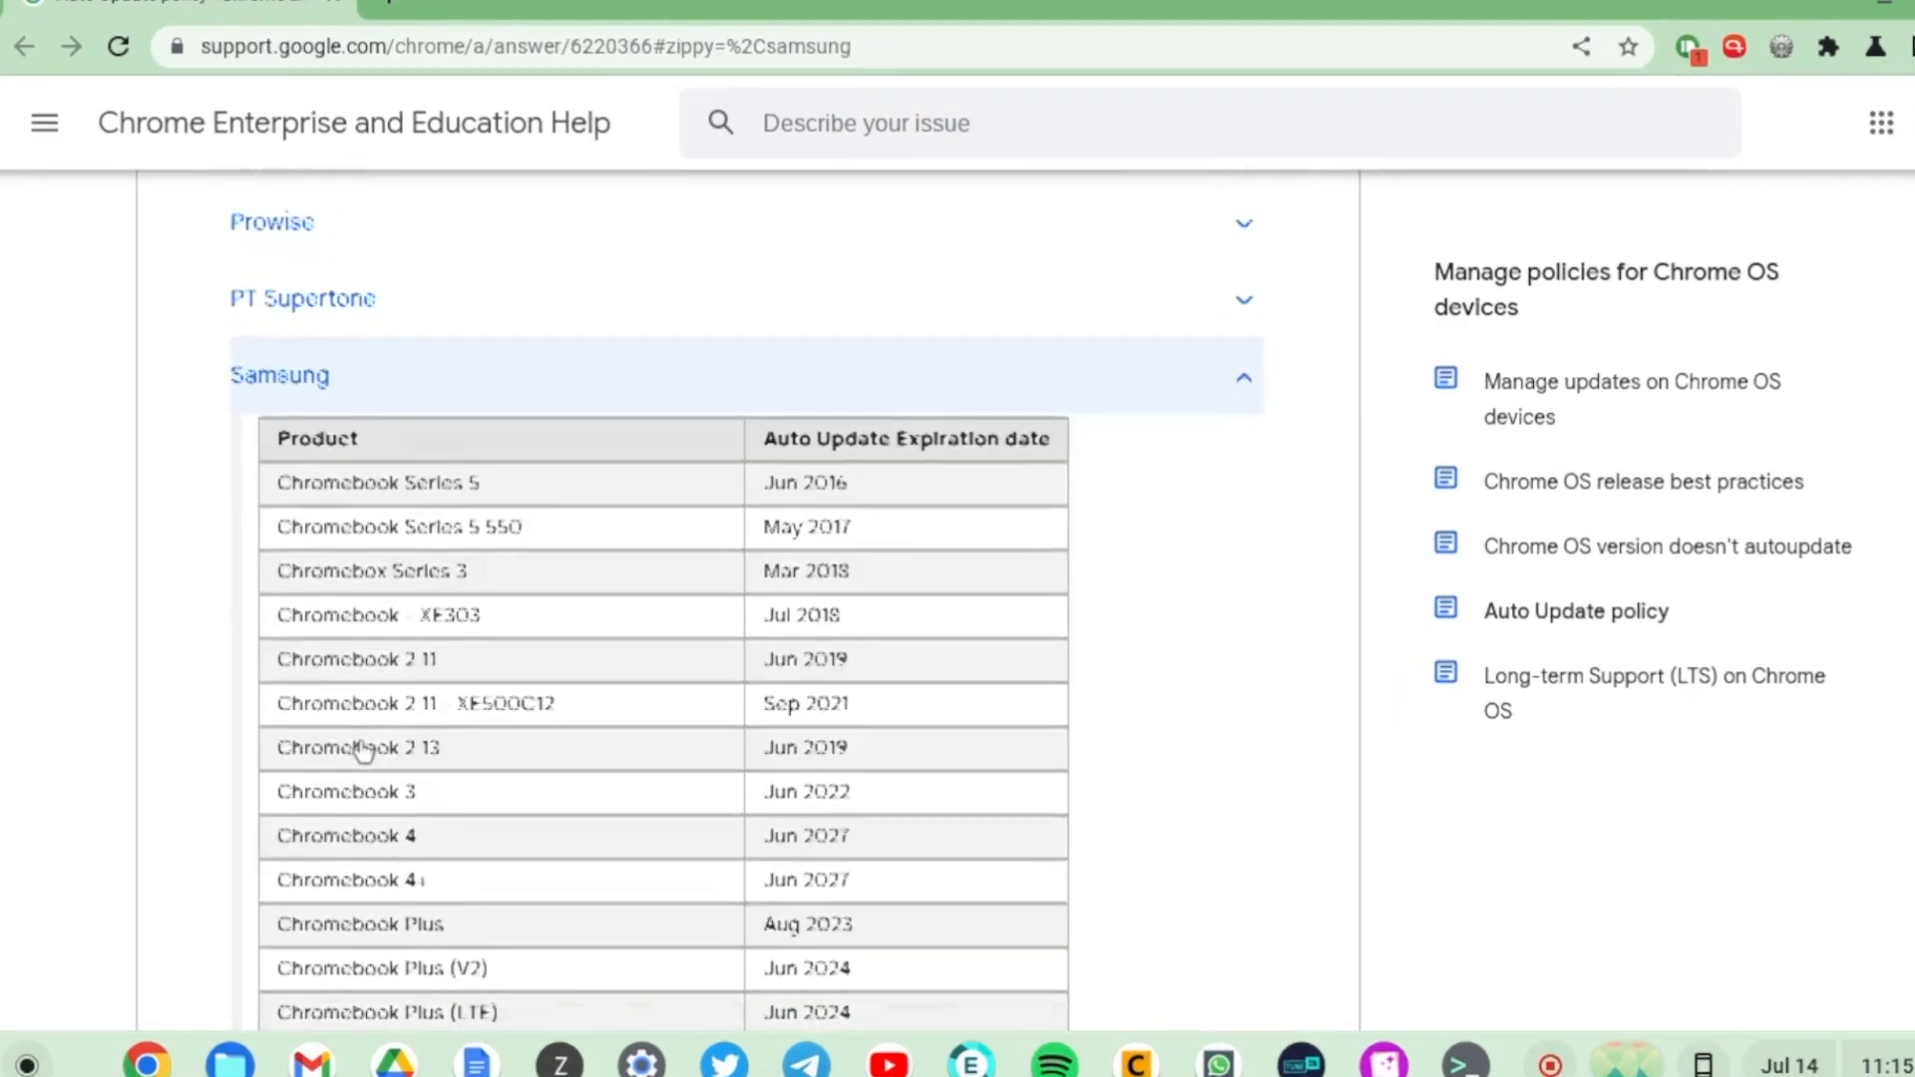
{"action": "scroll", "scroll_direction": "down", "scroll_amount": 3}
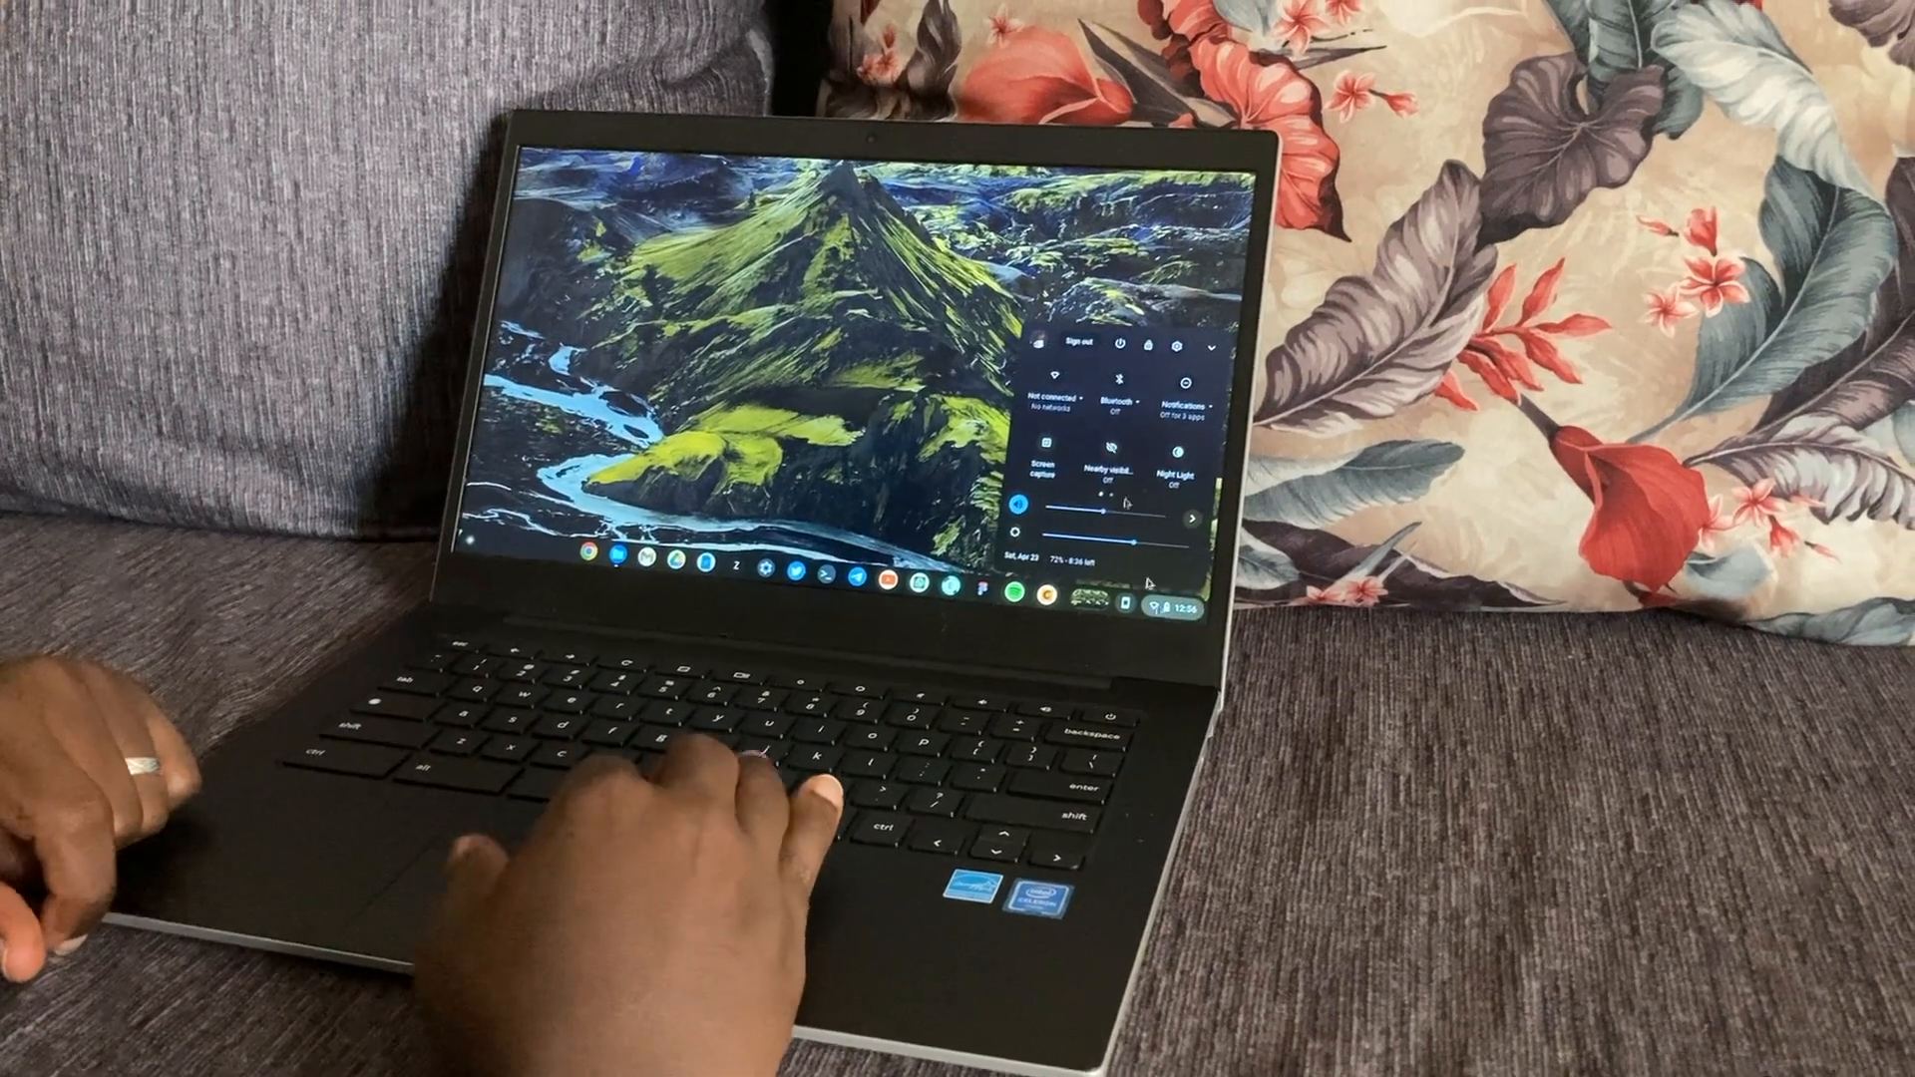
{"action": "left_click", "coordinate": [1054, 399]}
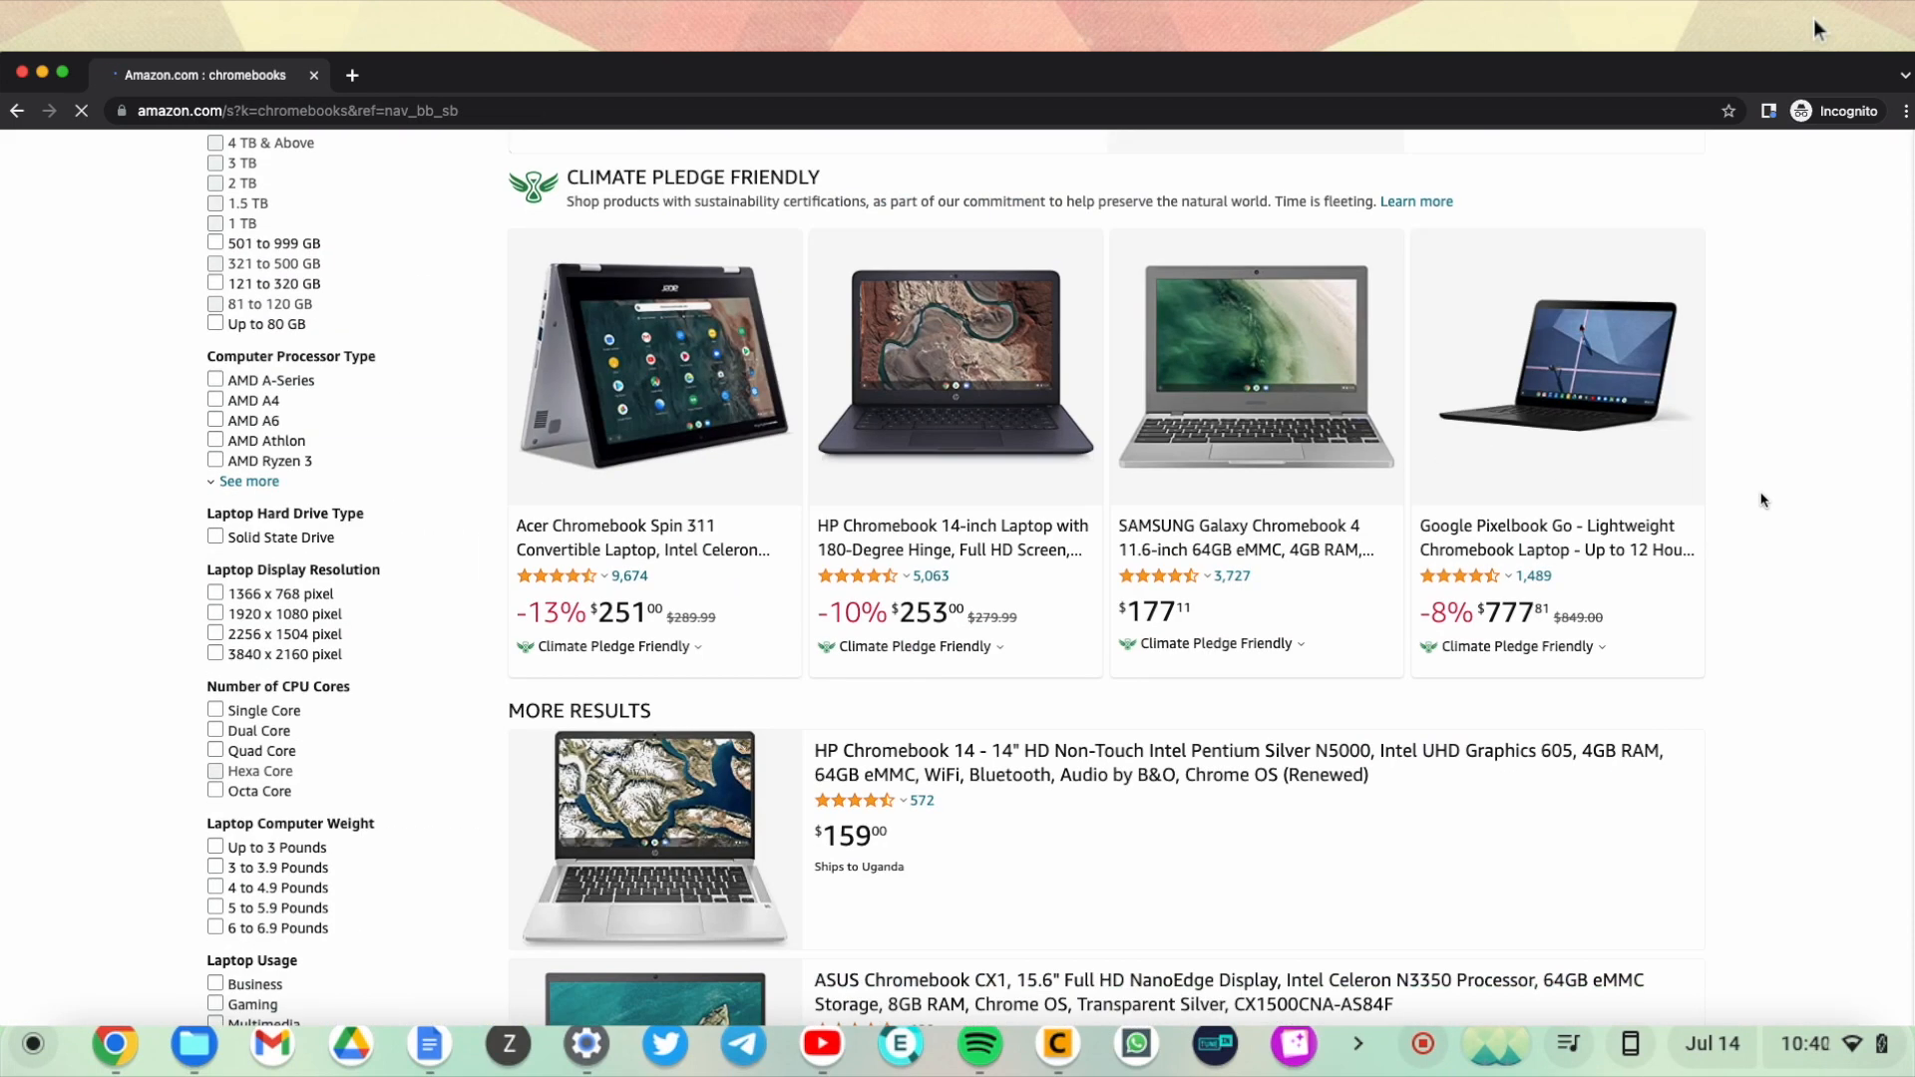
Step: View the renewed HP Chromebook 14 listing on Amazon, then the related ASUS Chromebook CX1
{"action": "scroll", "scroll_direction": "down", "scroll_amount": 3}
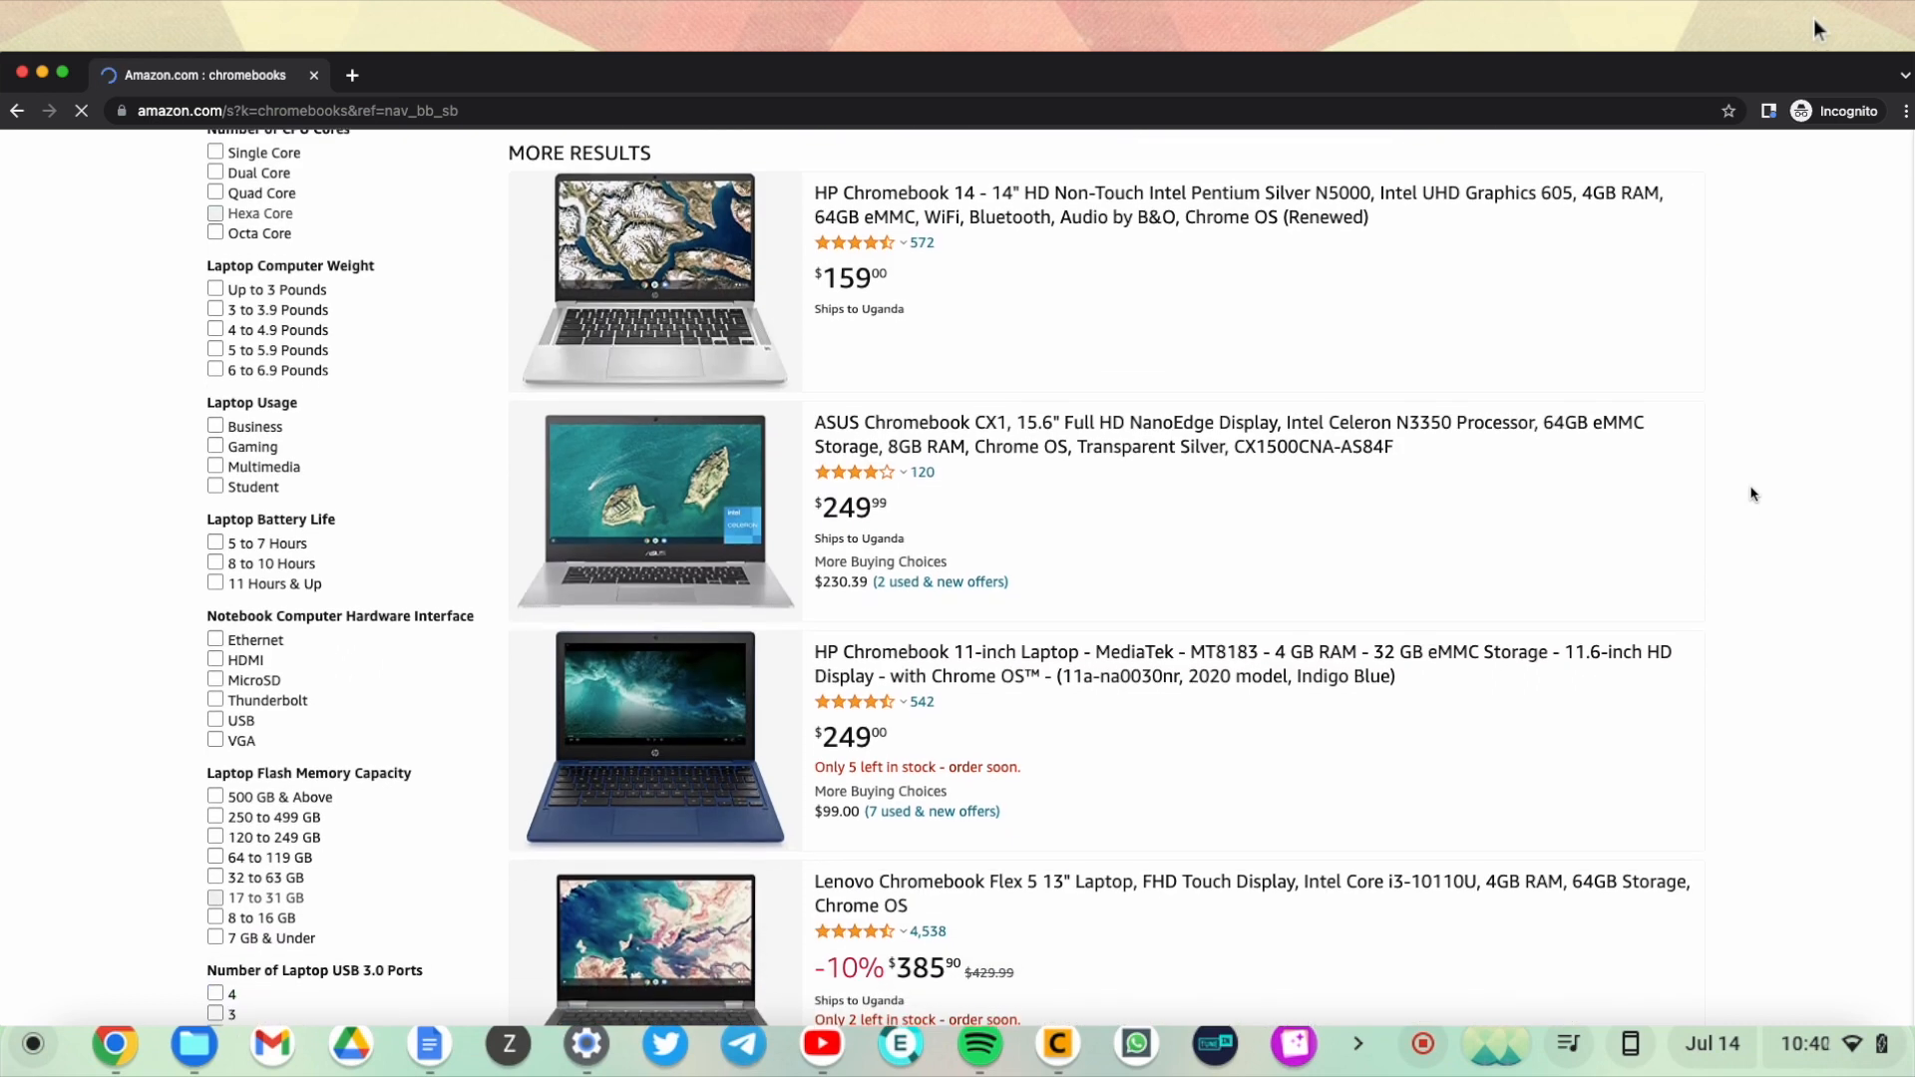
{"action": "left_click", "coordinate": [652, 281]}
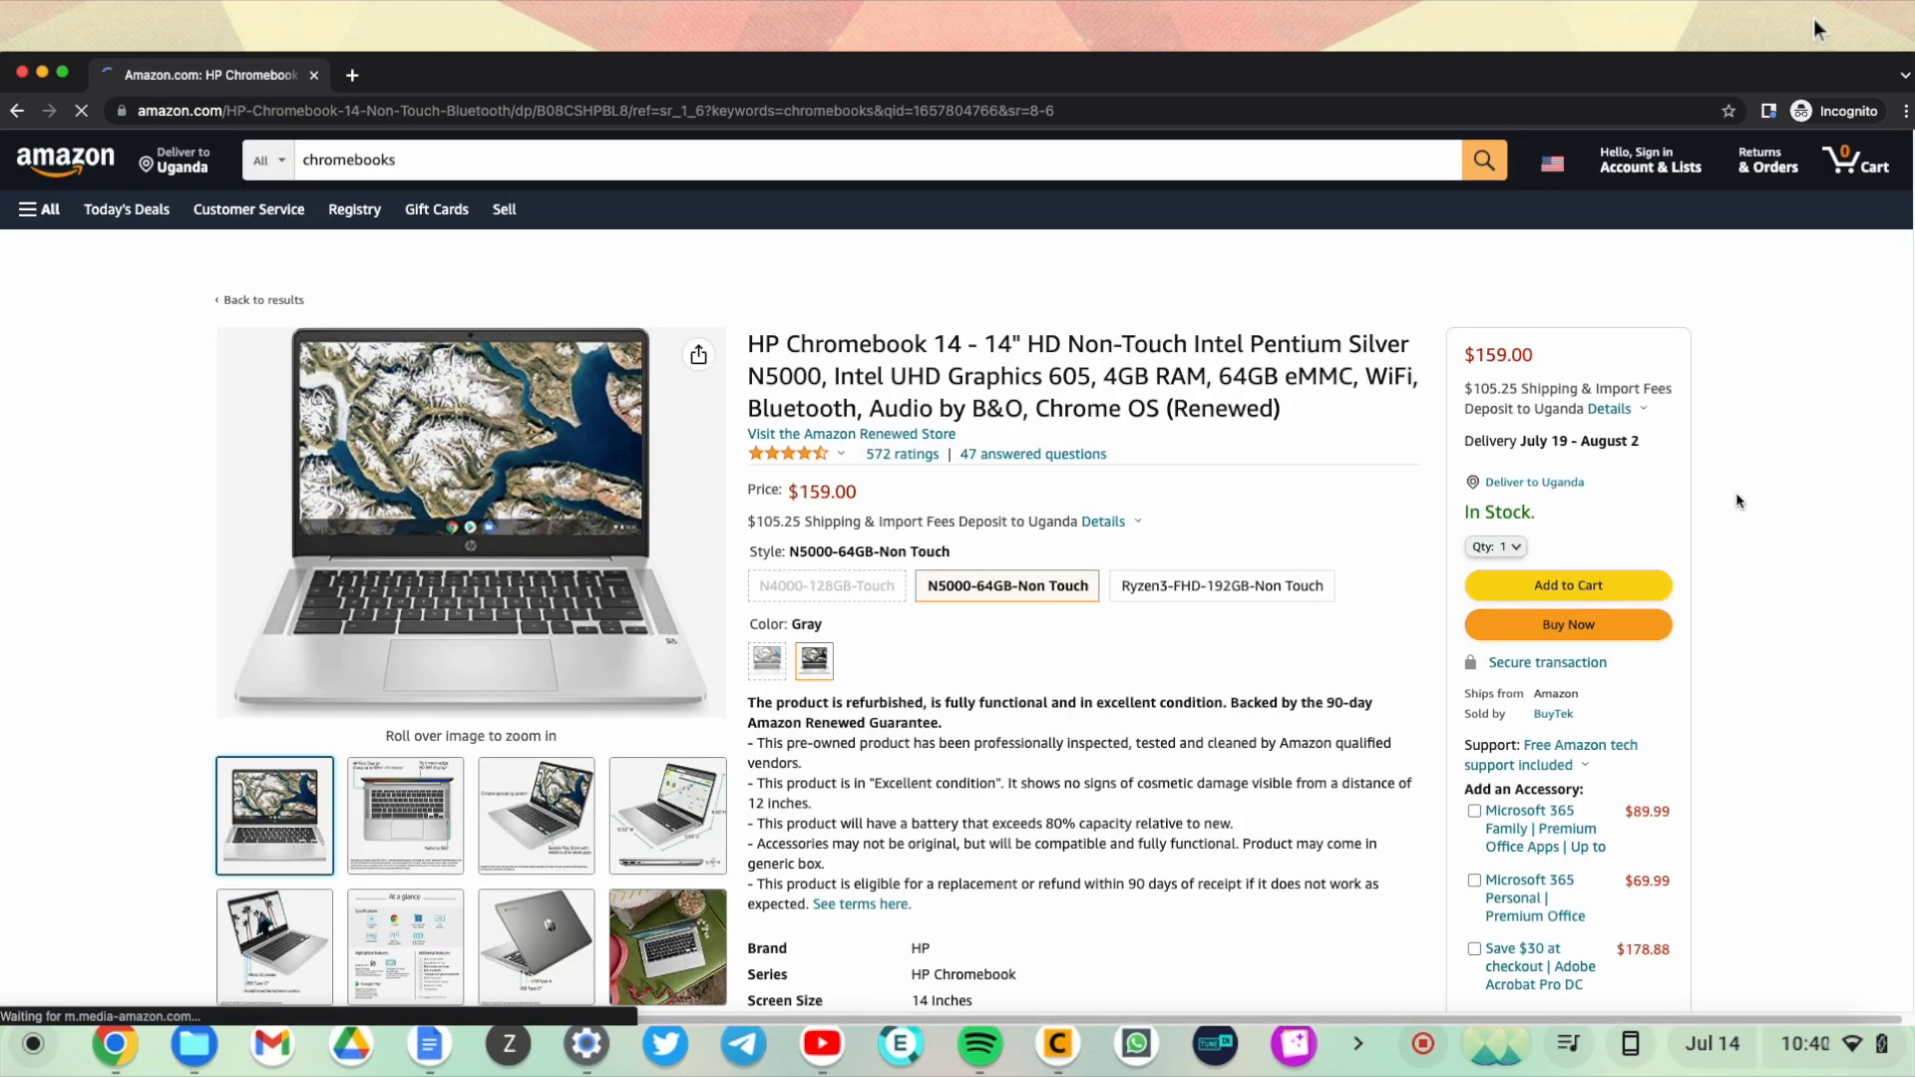
{"action": "scroll", "scroll_direction": "down", "scroll_amount": 3}
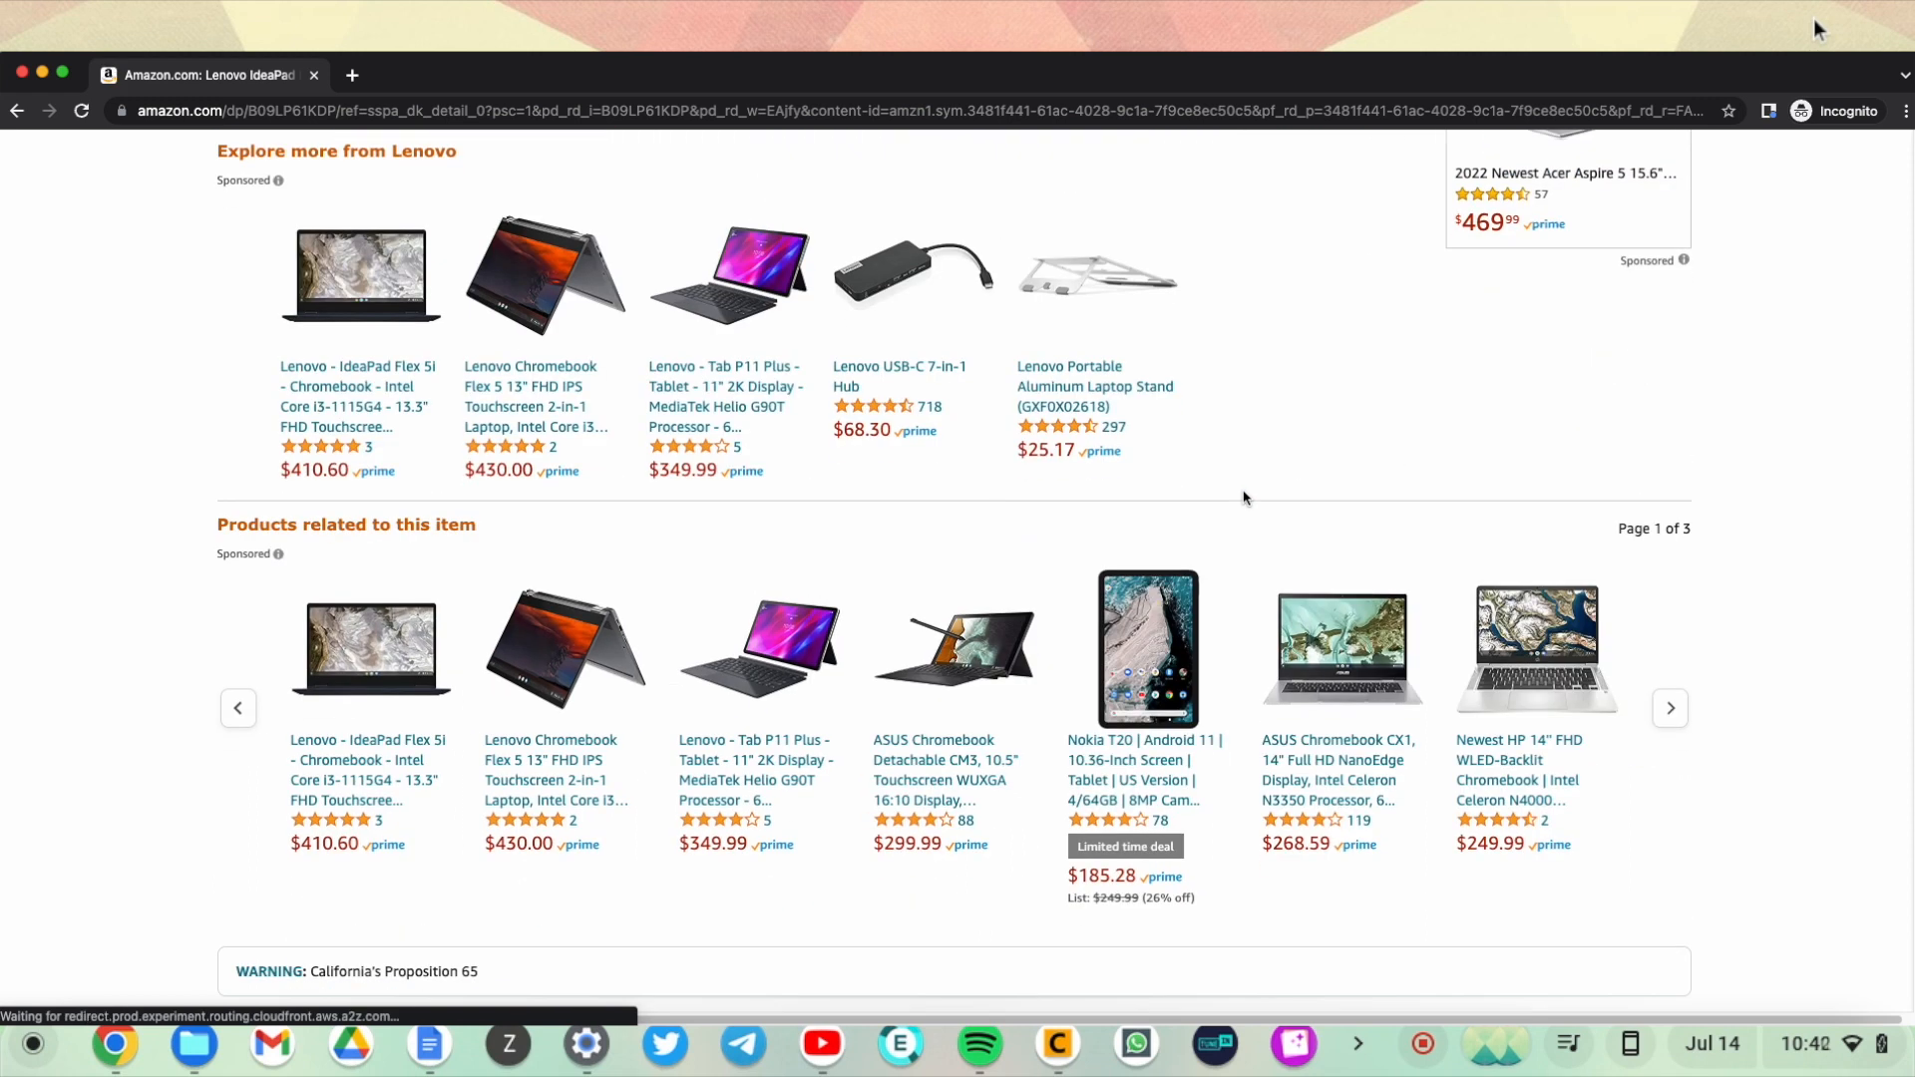
{"action": "left_click", "coordinate": [1337, 766]}
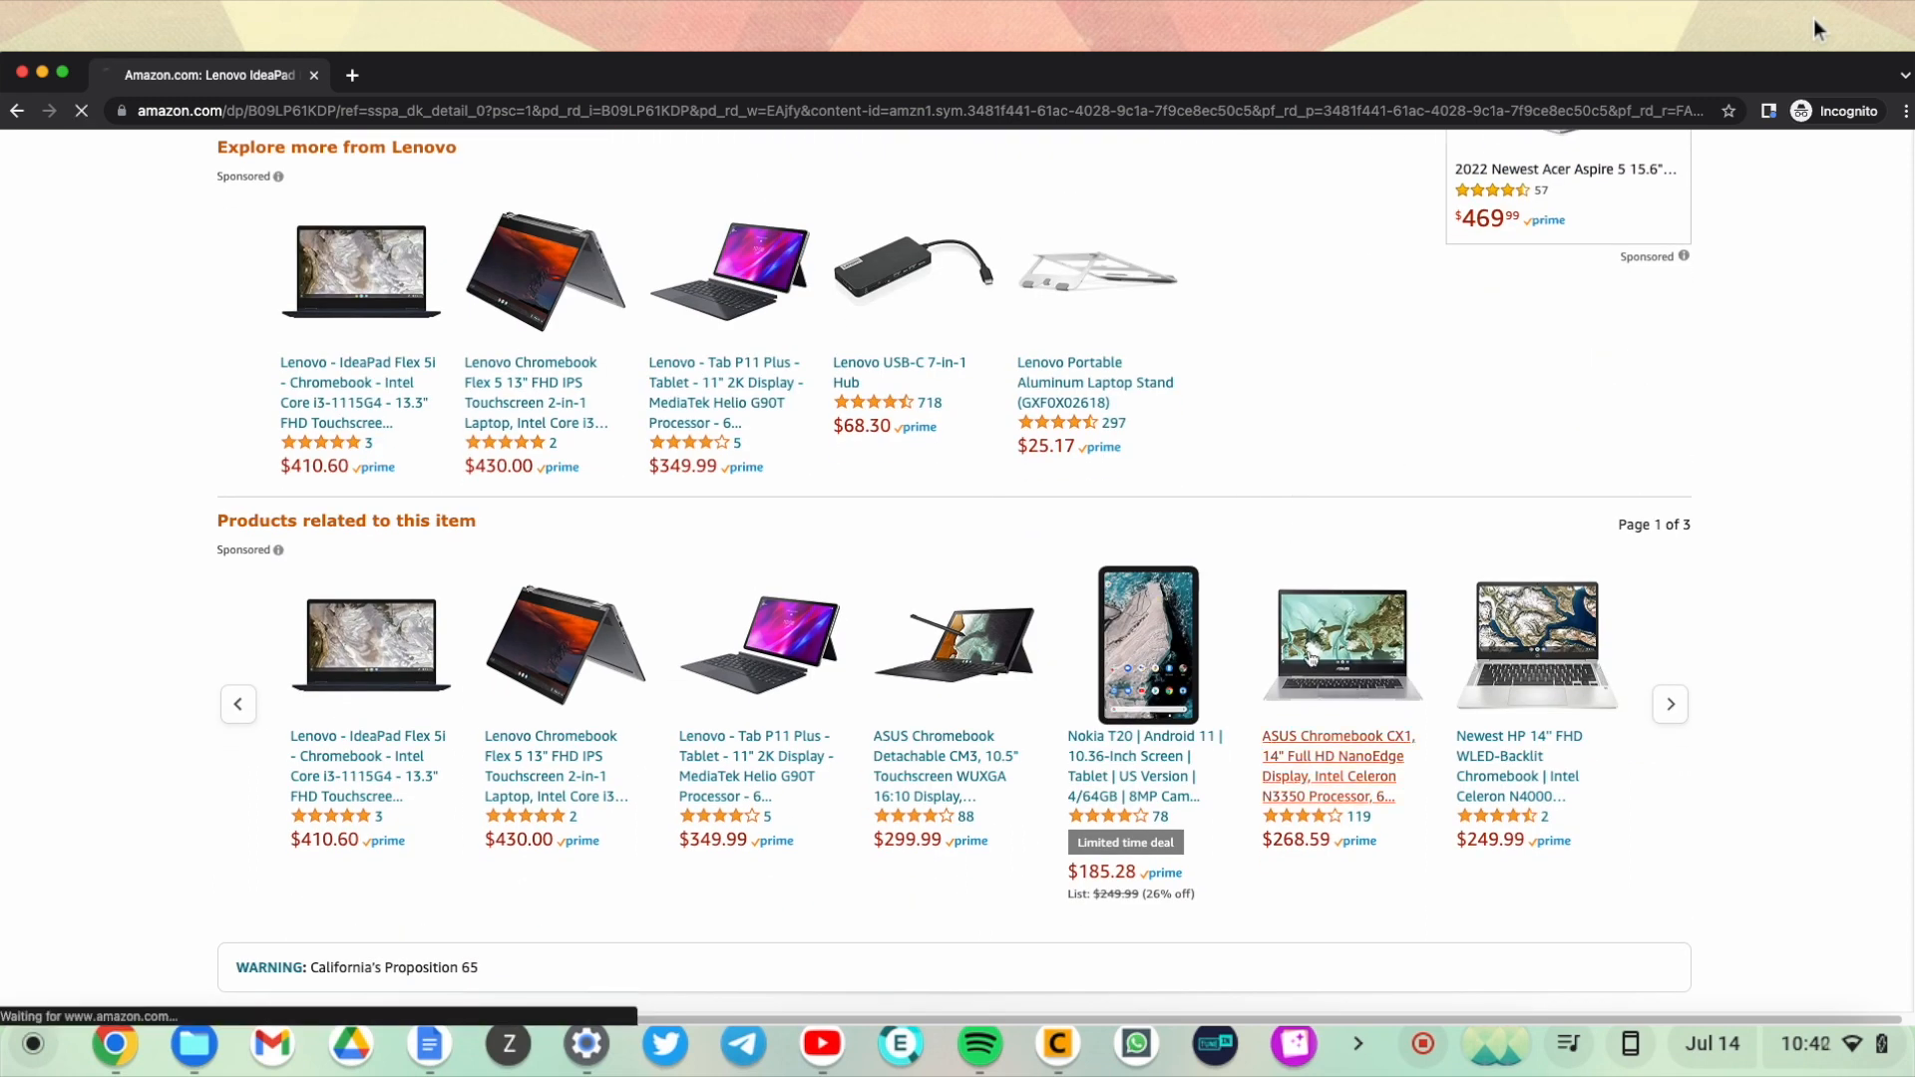